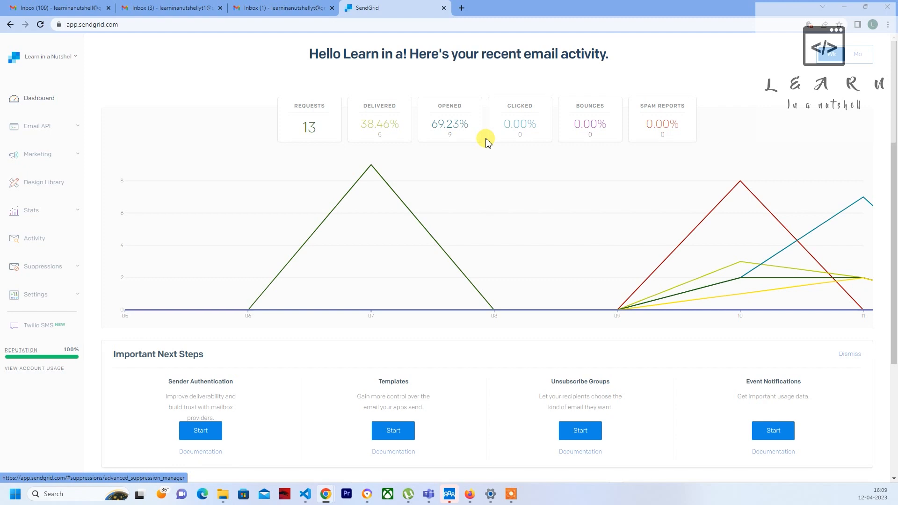
mouse_move(479, 68)
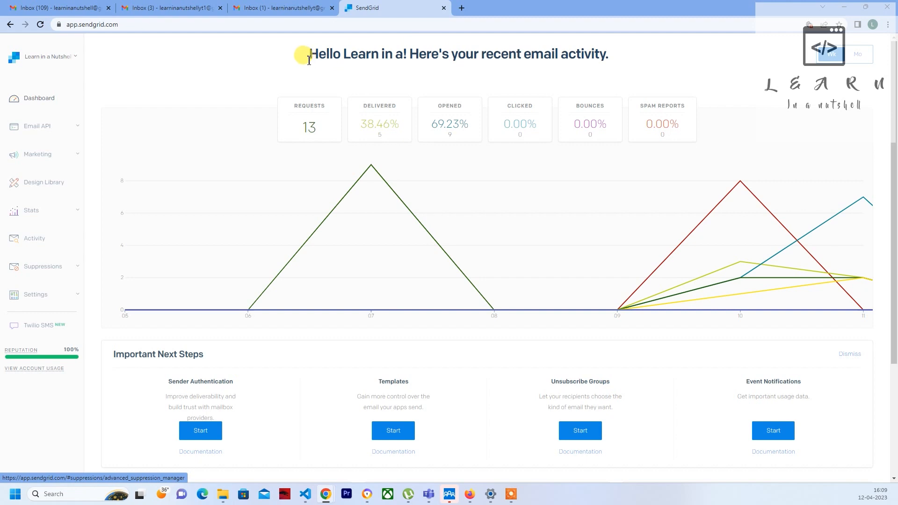
mouse_move(307, 70)
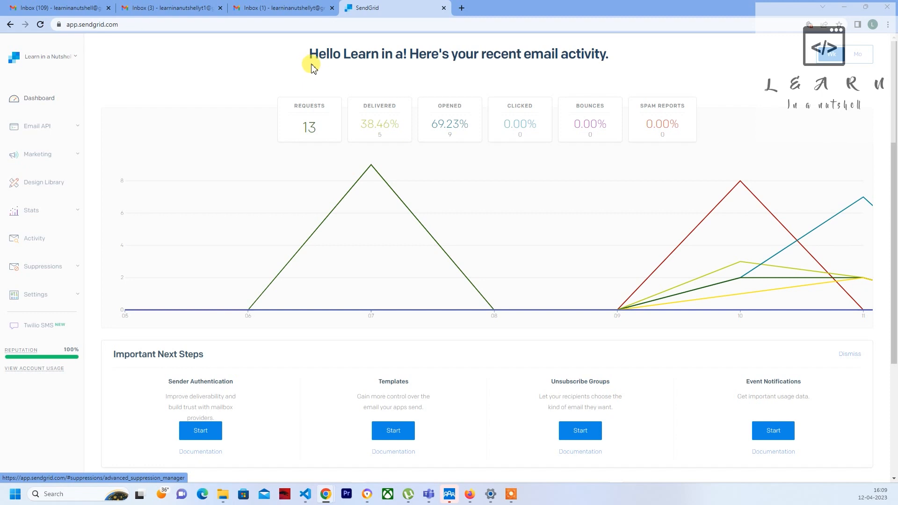
mouse_move(314, 76)
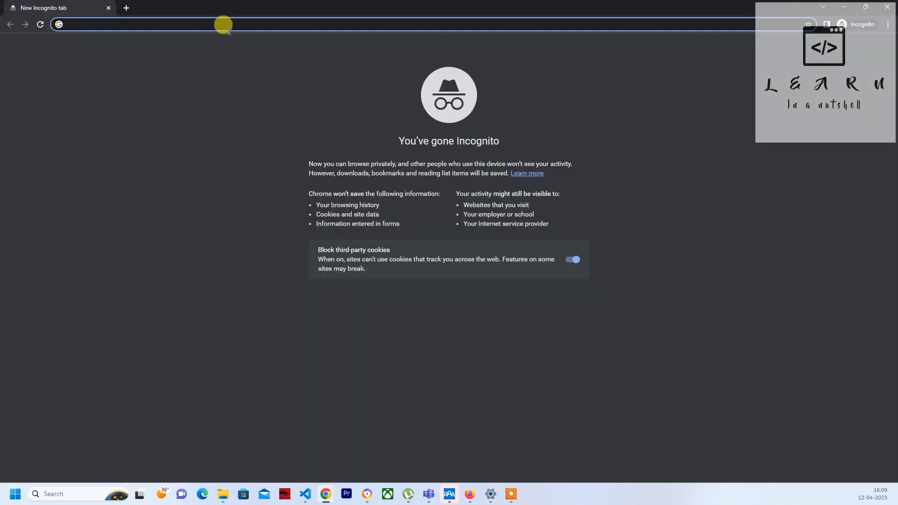
- Load sendgrid.com in the private window and start the free account sign-up
text(sendgrid.com)
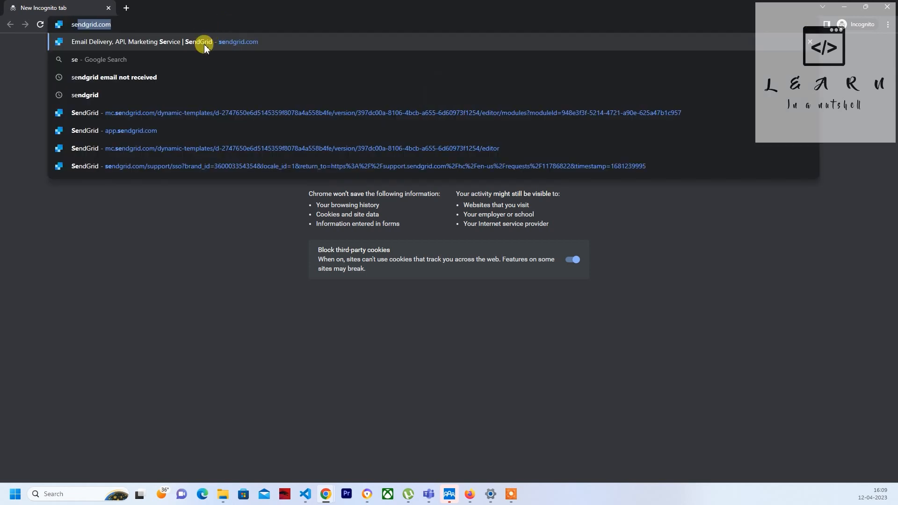
click(152, 42)
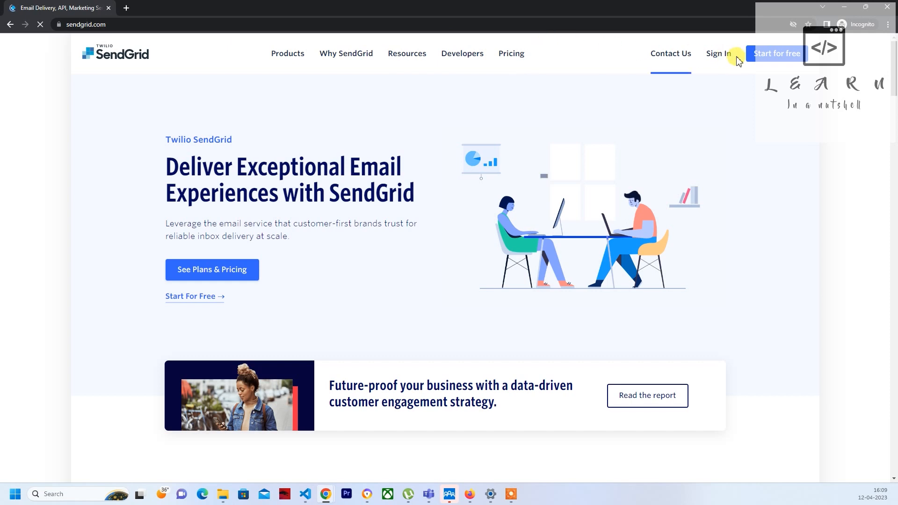
click(777, 53)
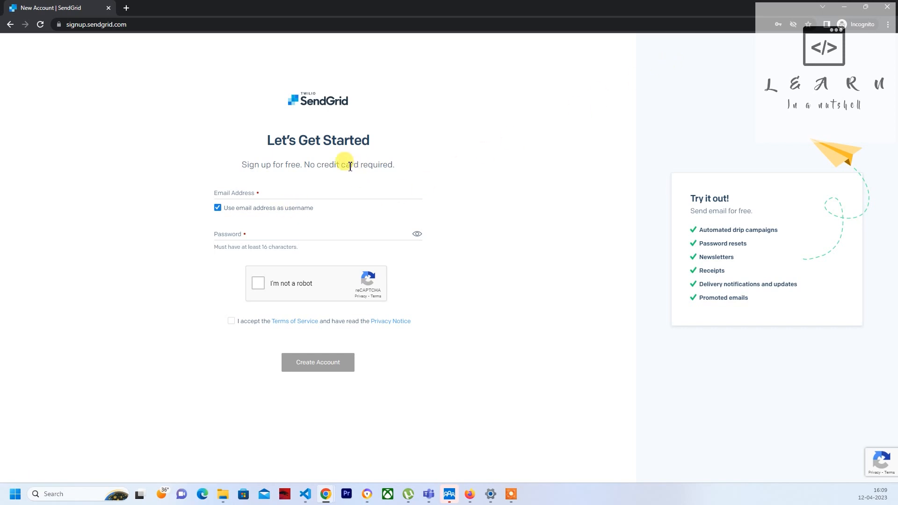
- Enter a test email address and a password in the sign-up form, then begin the robot check
click(318, 193)
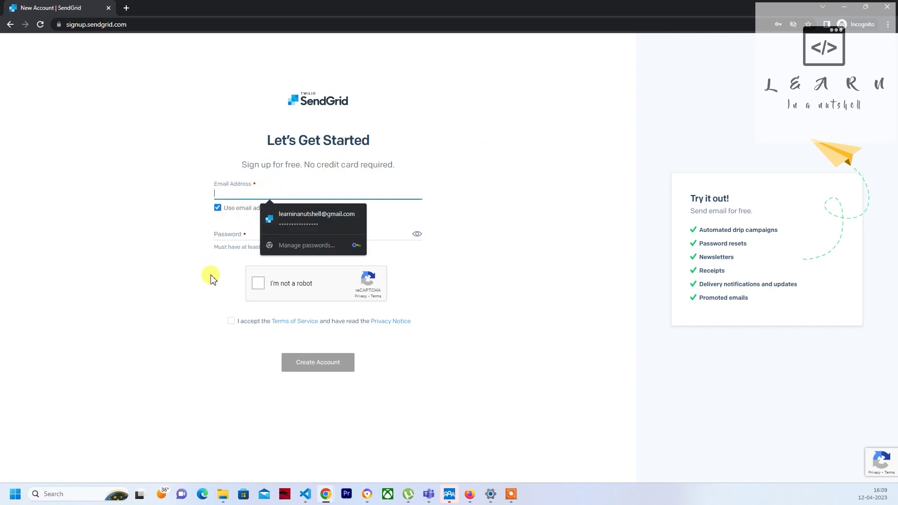
mouse_move(249, 194)
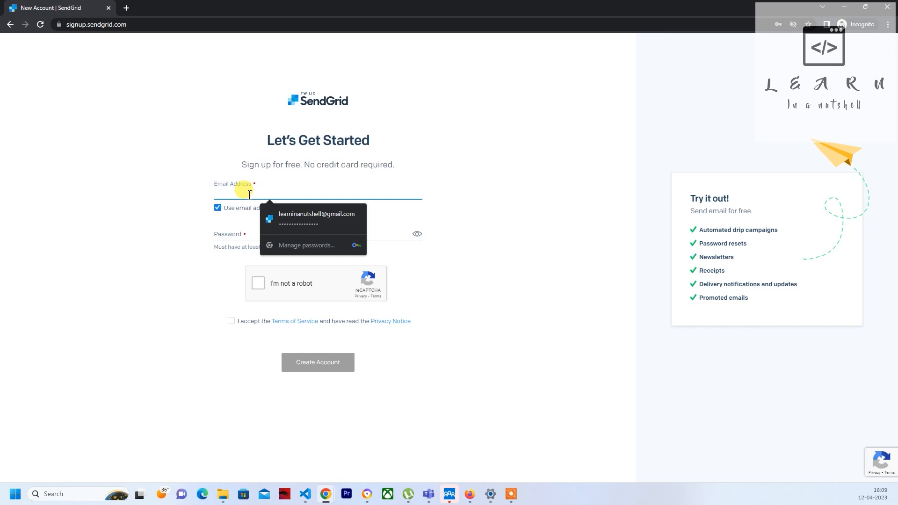
click(317, 218)
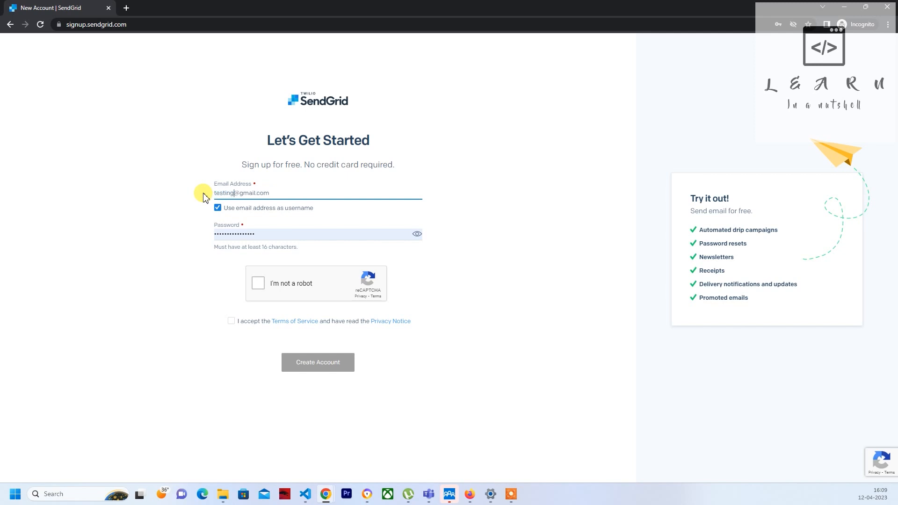
text(testing)
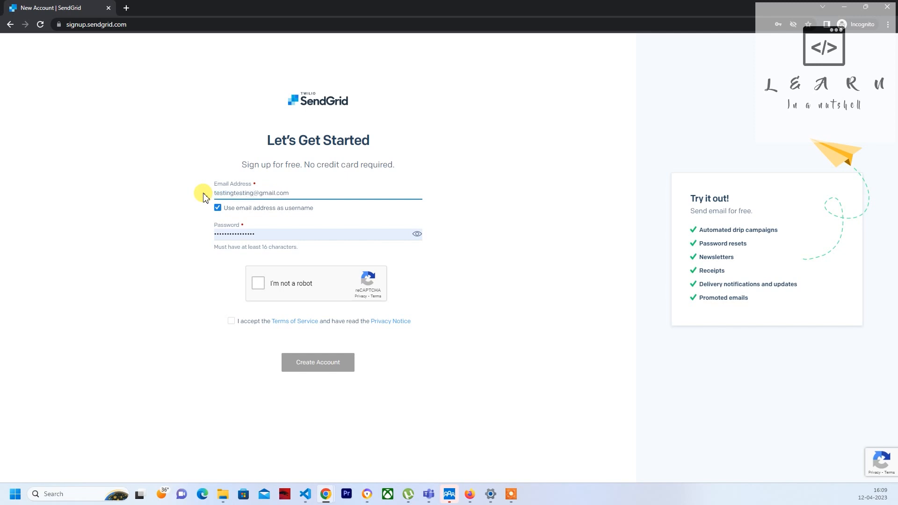
mouse_move(258, 283)
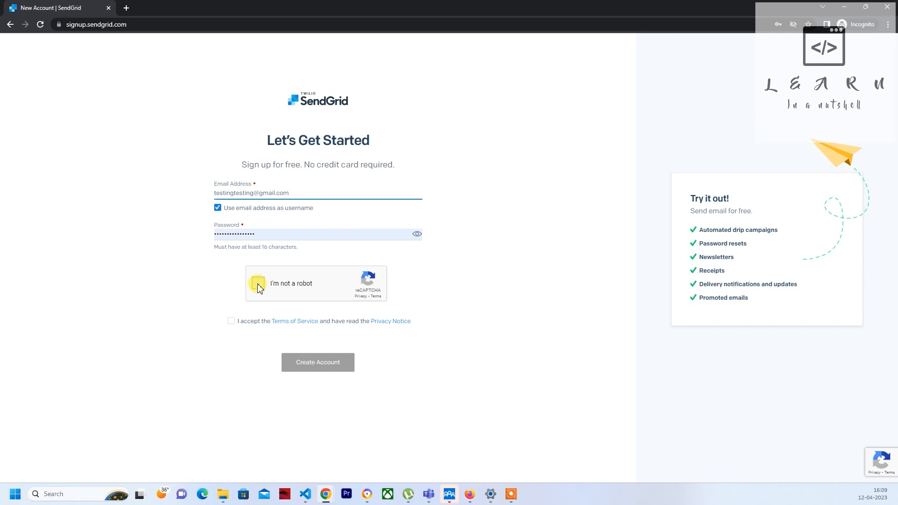
click(258, 284)
text(324234)
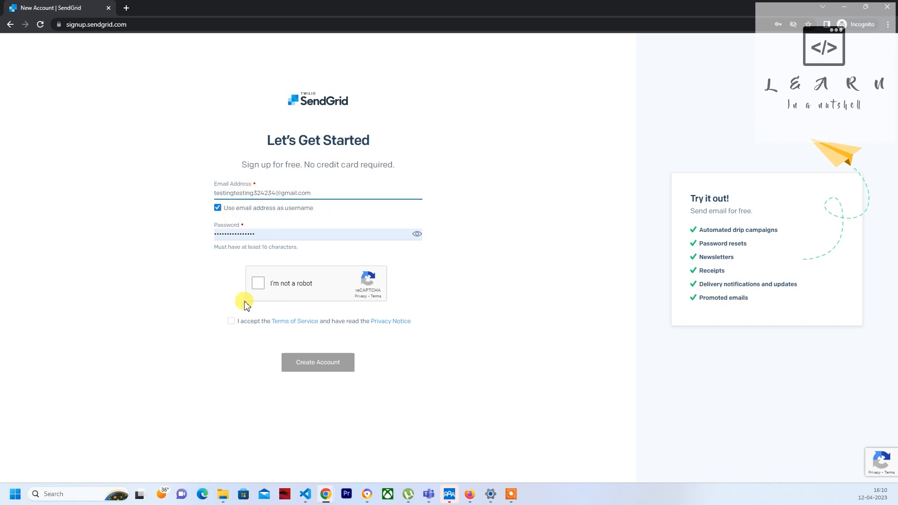
- Pass the reCAPTCHA car-image challenge, accept the Terms of Service and reveal the lengthened password
click(258, 283)
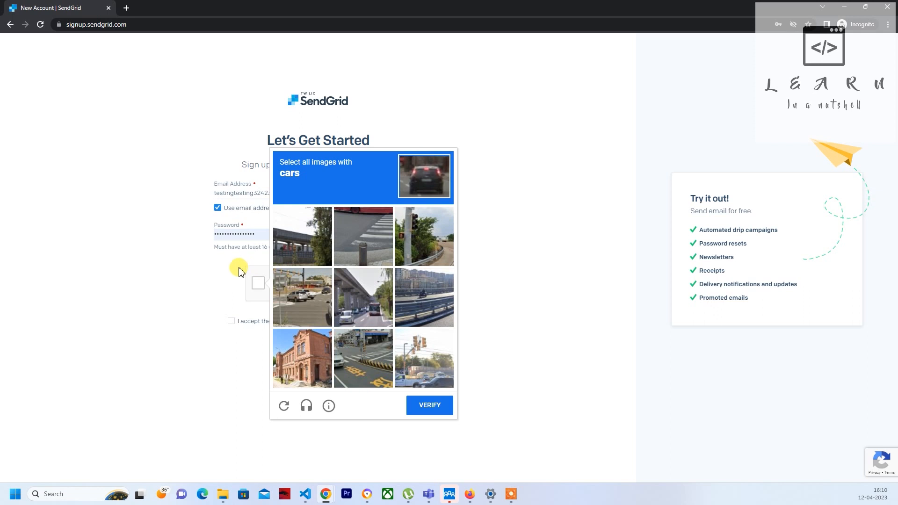
mouse_move(304, 292)
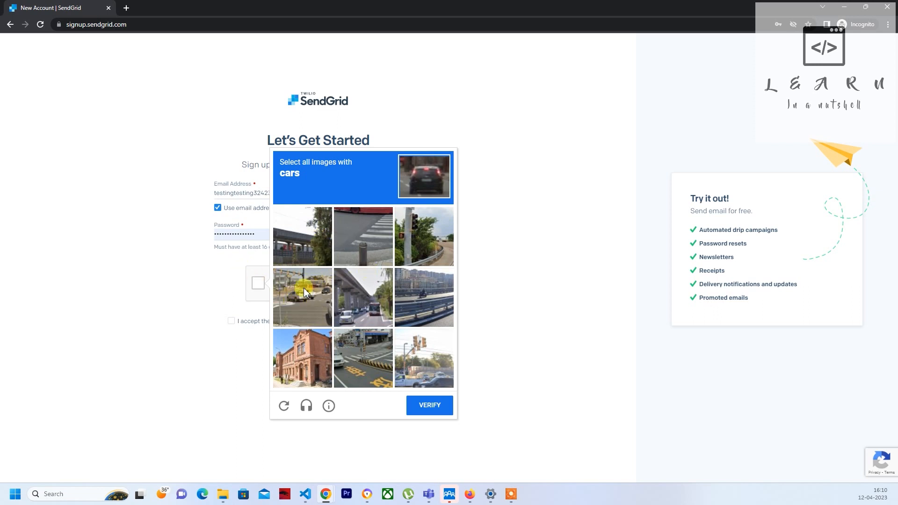
click(423, 358)
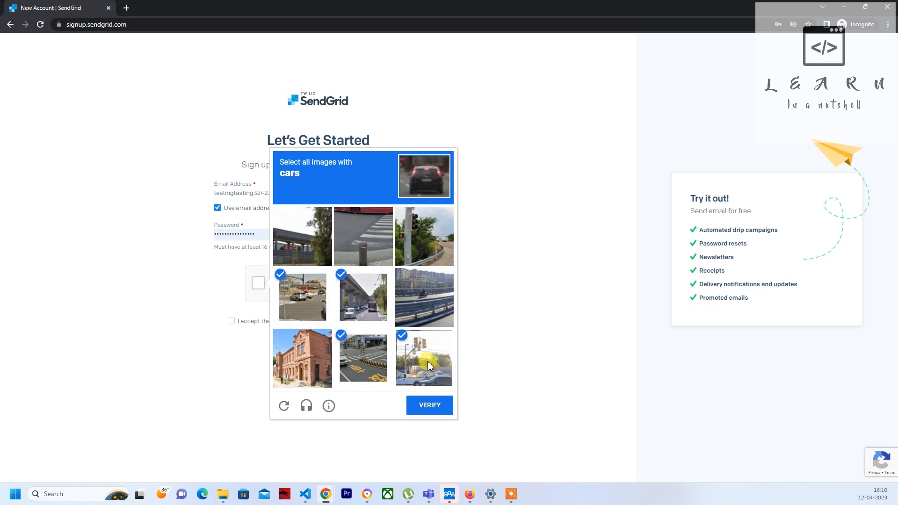
click(429, 405)
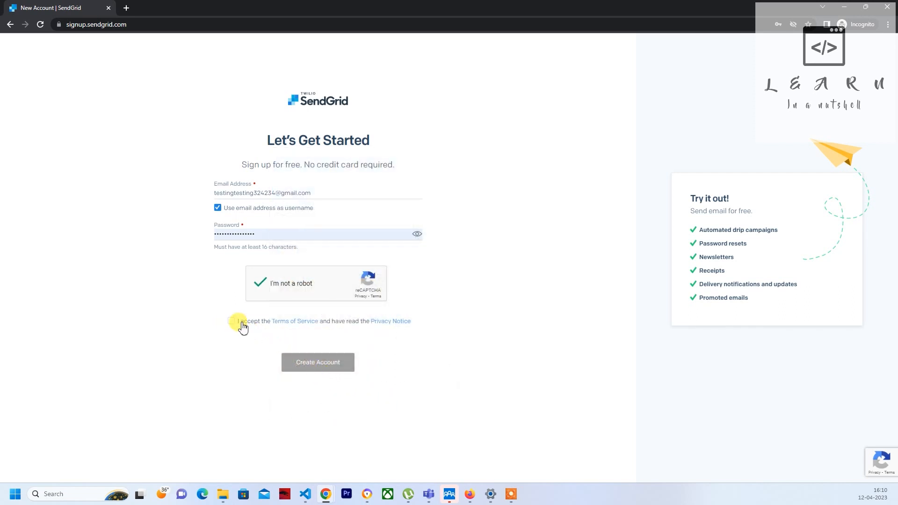
click(231, 321)
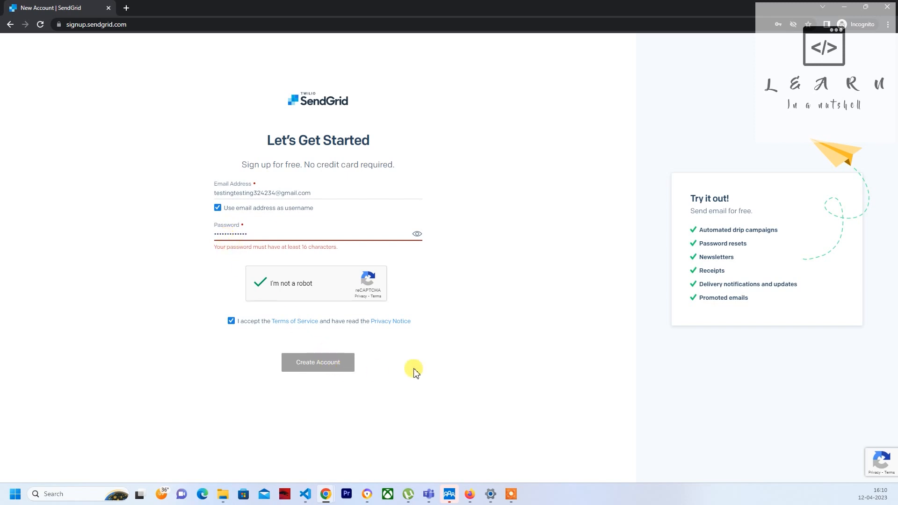
mouse_move(314, 326)
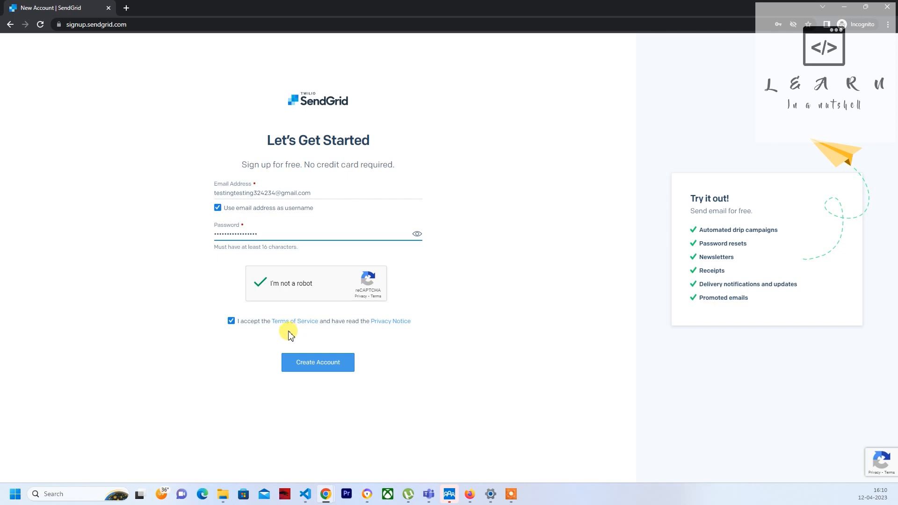
mouse_move(317, 343)
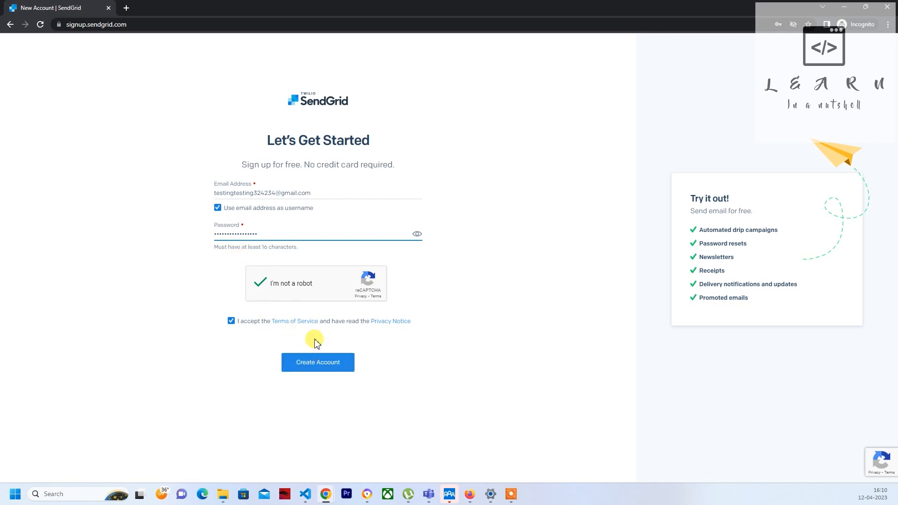
mouse_move(417, 234)
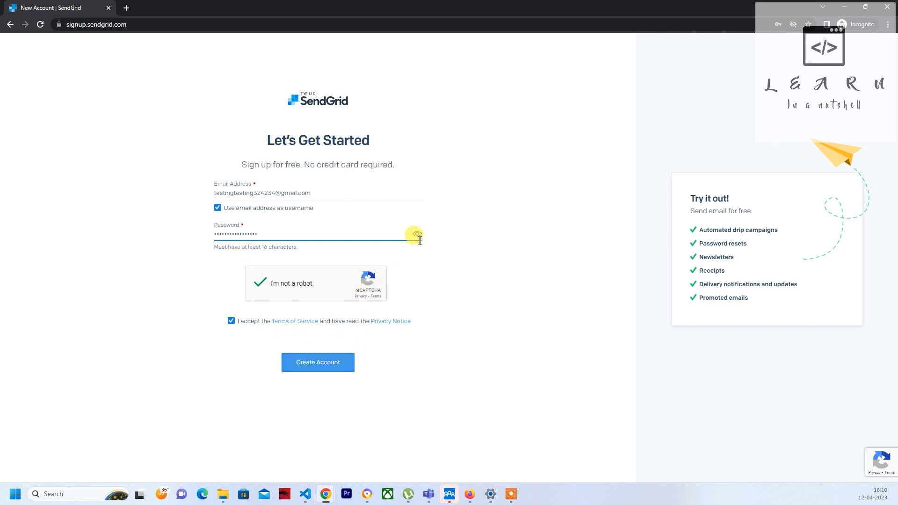
click(416, 234)
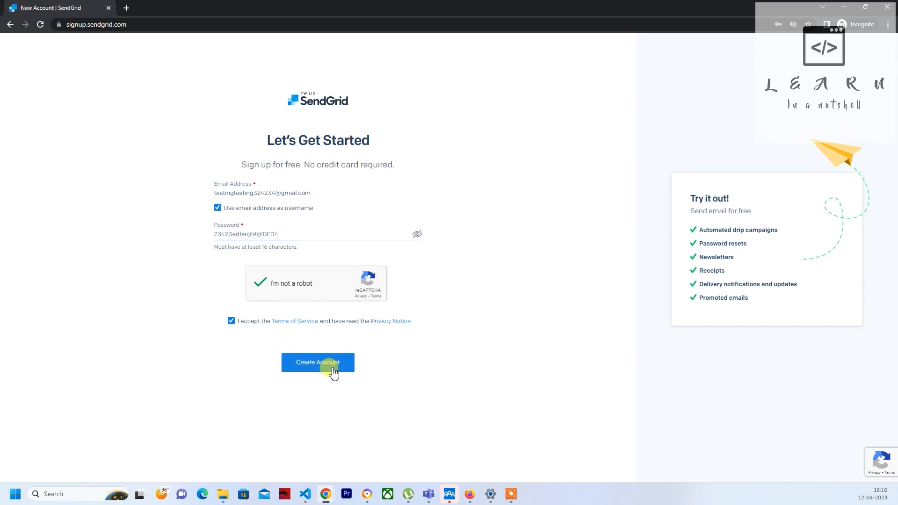
- Create the account and begin the Tell Us About Yourself form, choosing 0 to 100,000 emails per month
click(317, 362)
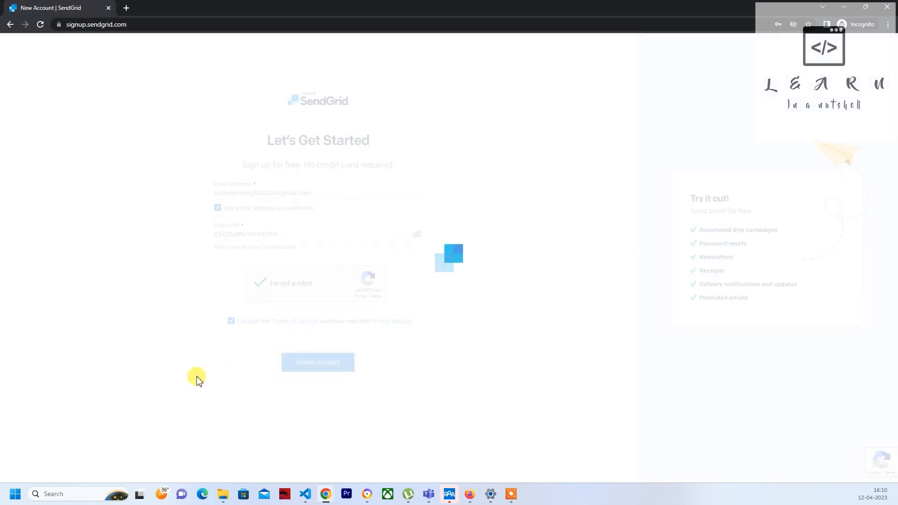
click(317, 362)
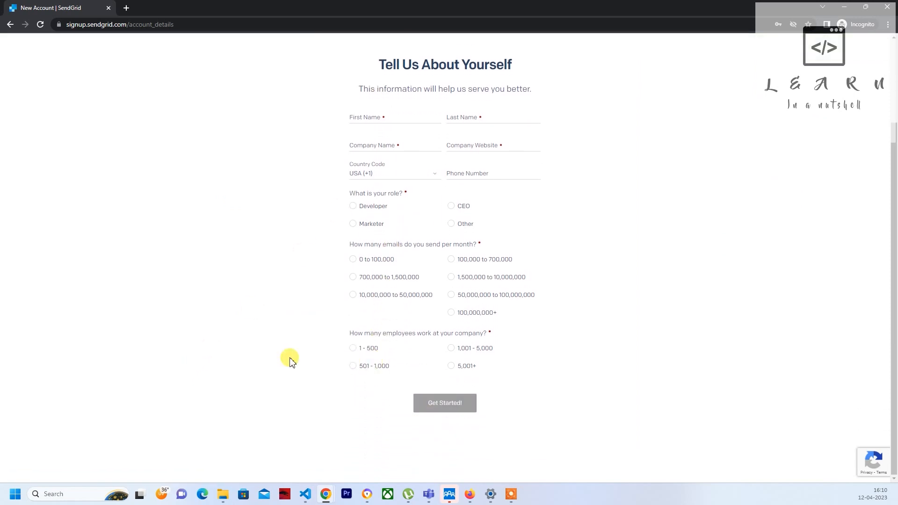
mouse_move(352, 117)
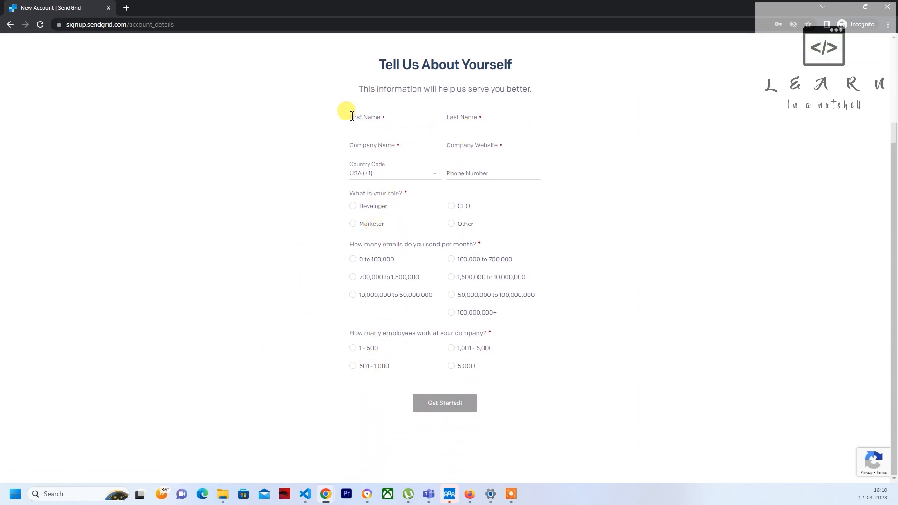
mouse_move(463, 134)
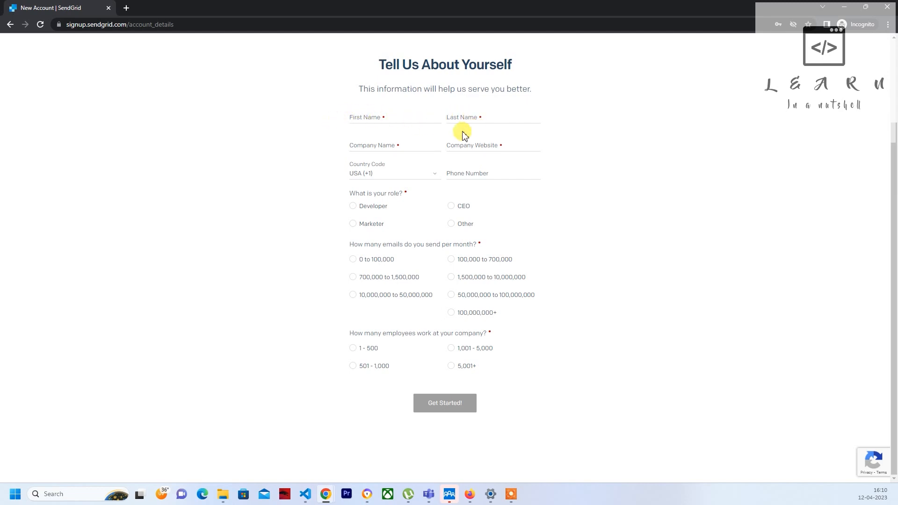
mouse_move(348, 131)
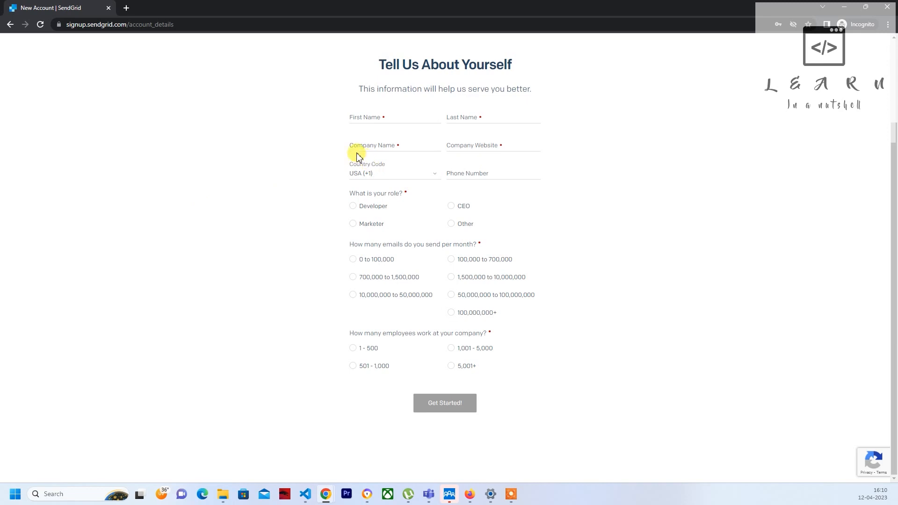
mouse_move(356, 274)
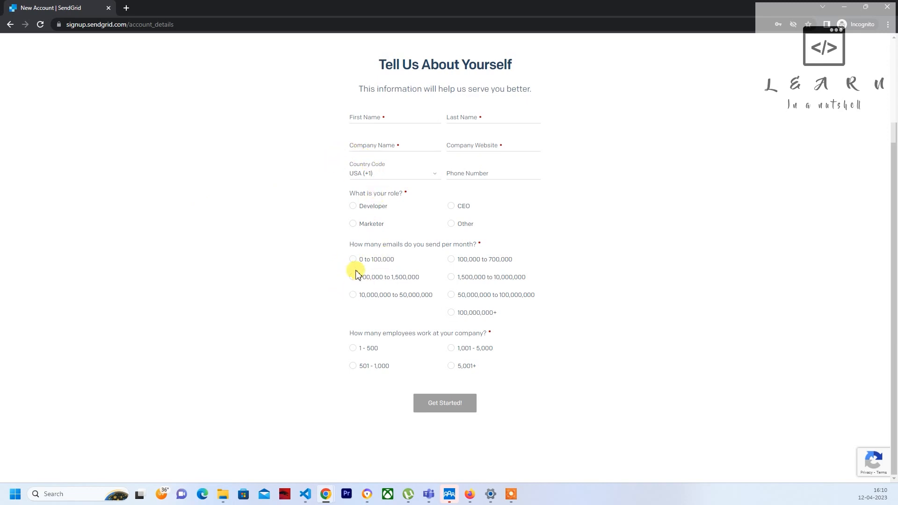
click(395, 147)
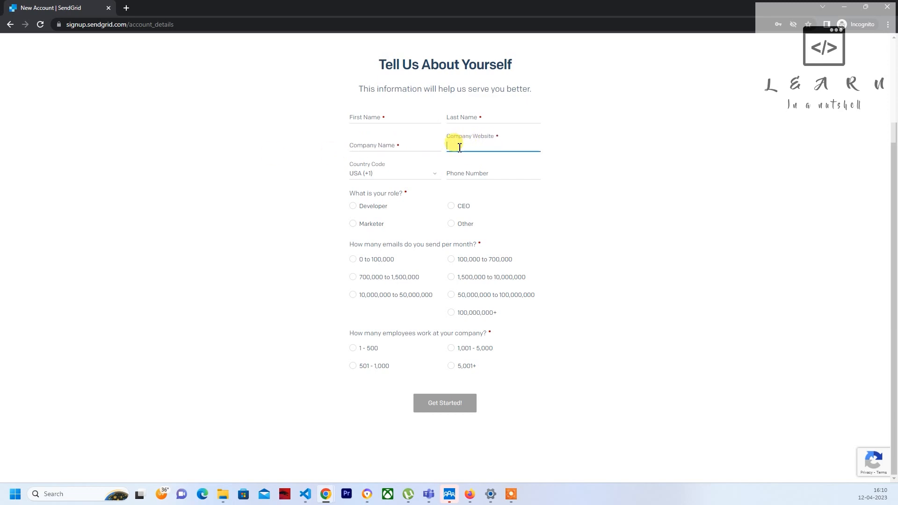
mouse_move(376, 180)
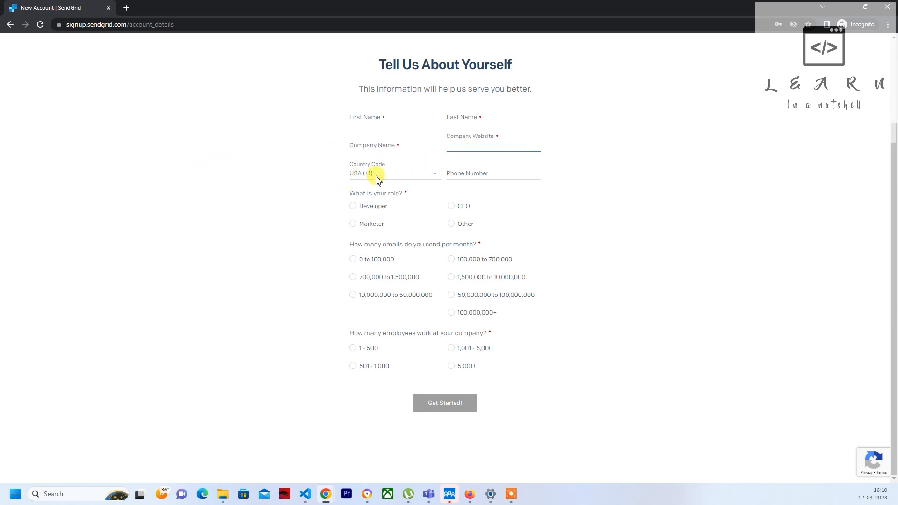
mouse_move(469, 175)
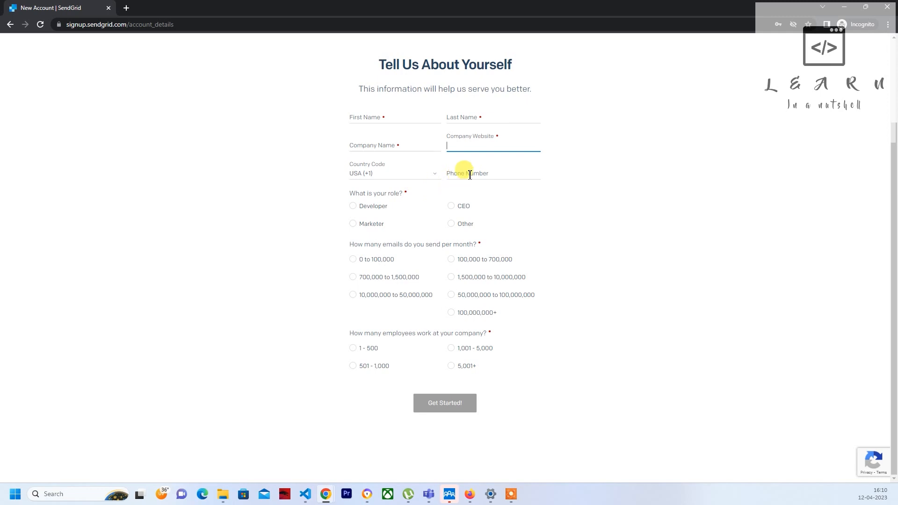
click(494, 173)
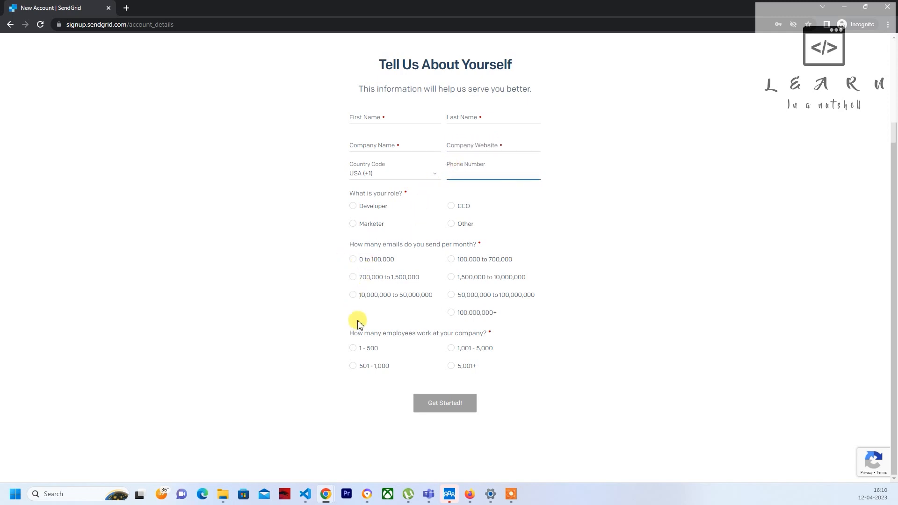
mouse_move(823, 22)
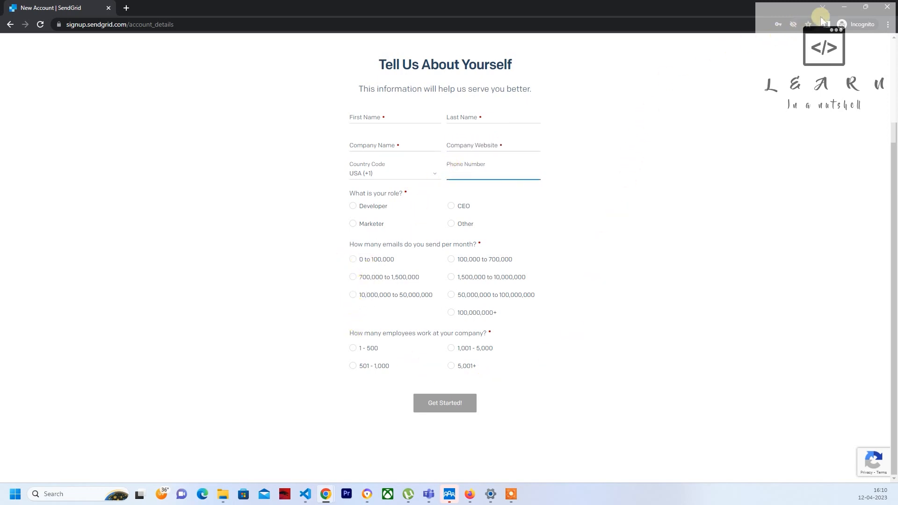
- Switch to Gmail and read the Twilio SendGrid support ticket thread and its reply
click(444, 402)
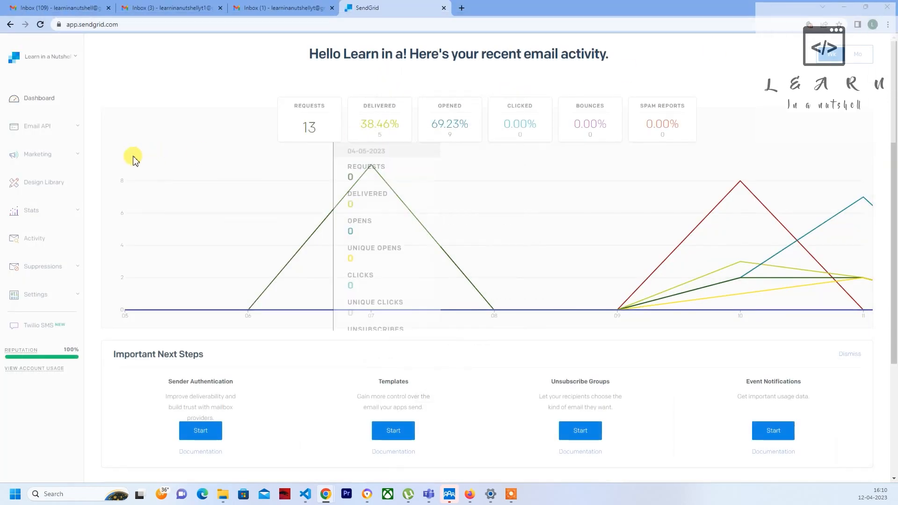
click(57, 8)
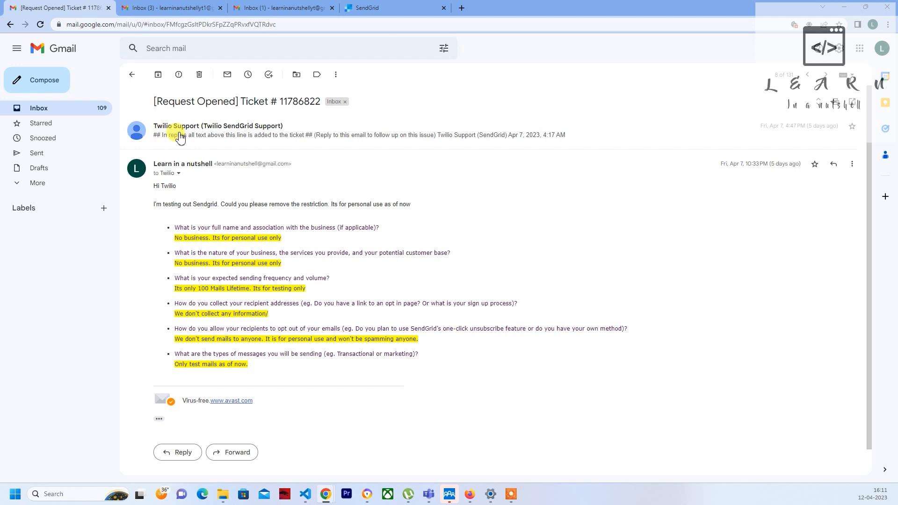
click(229, 130)
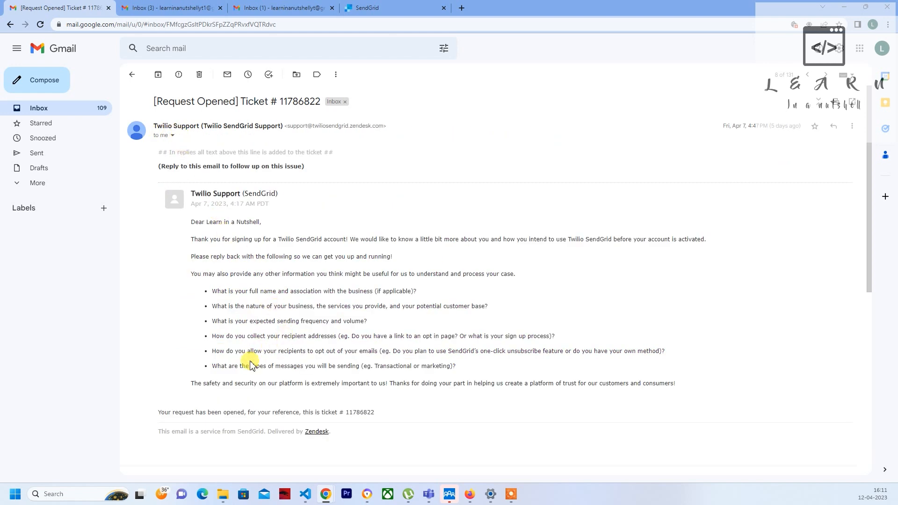
mouse_move(203, 296)
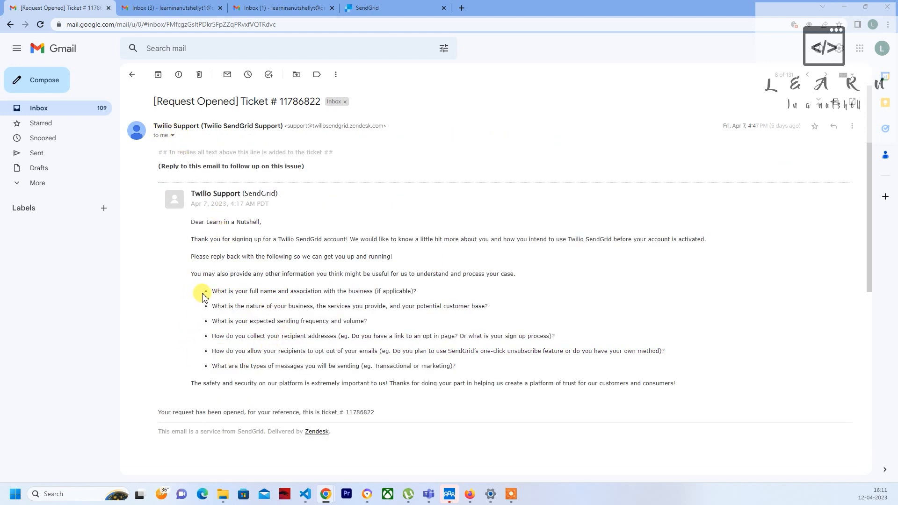
mouse_move(210, 275)
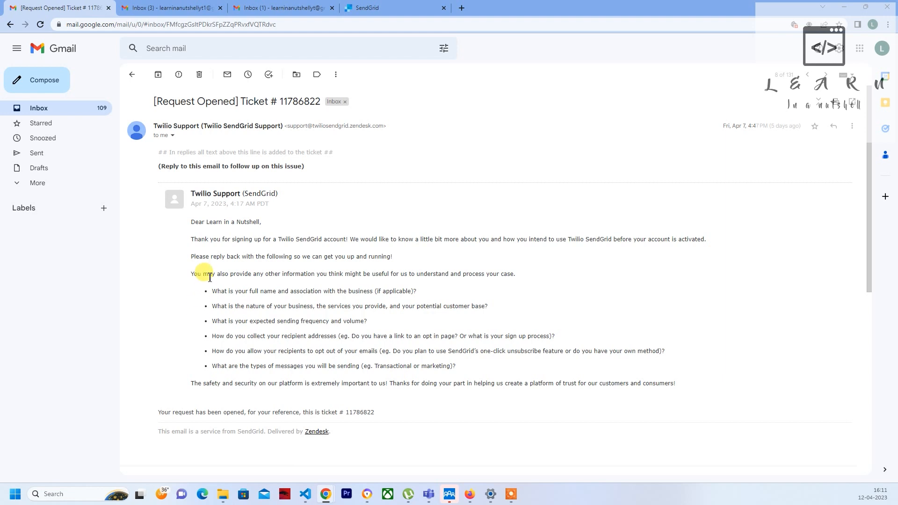
mouse_move(209, 291)
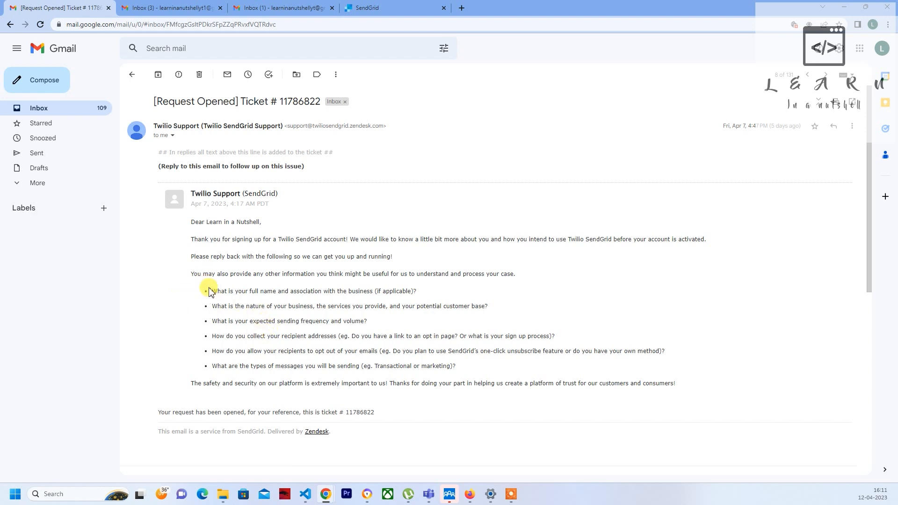
scroll(down, 3)
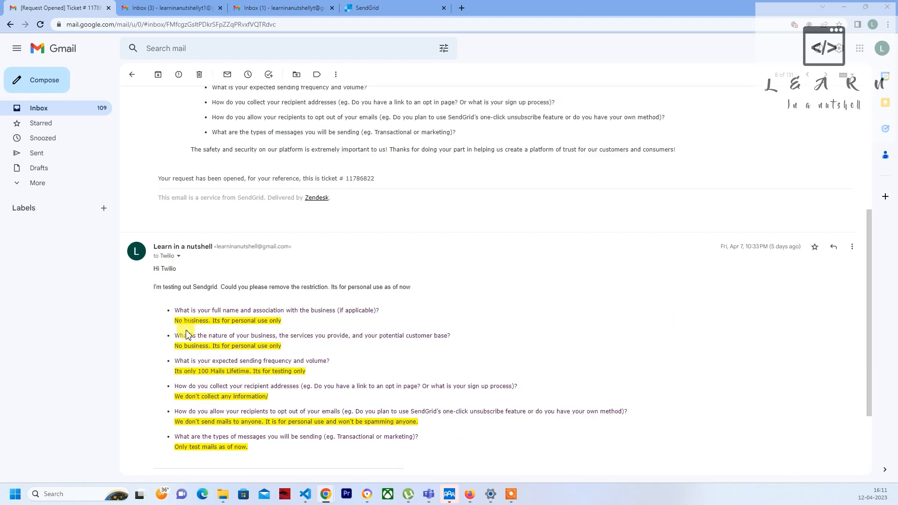
double_click(227, 320)
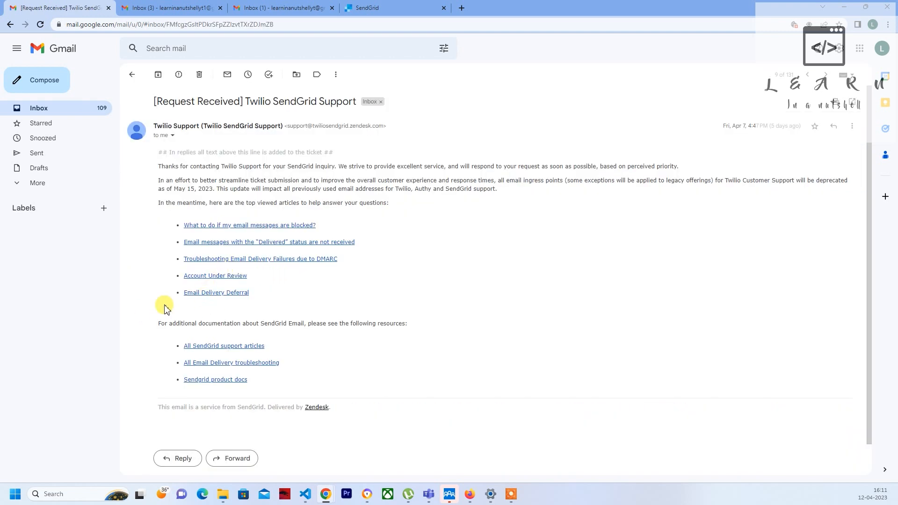
mouse_move(71, 123)
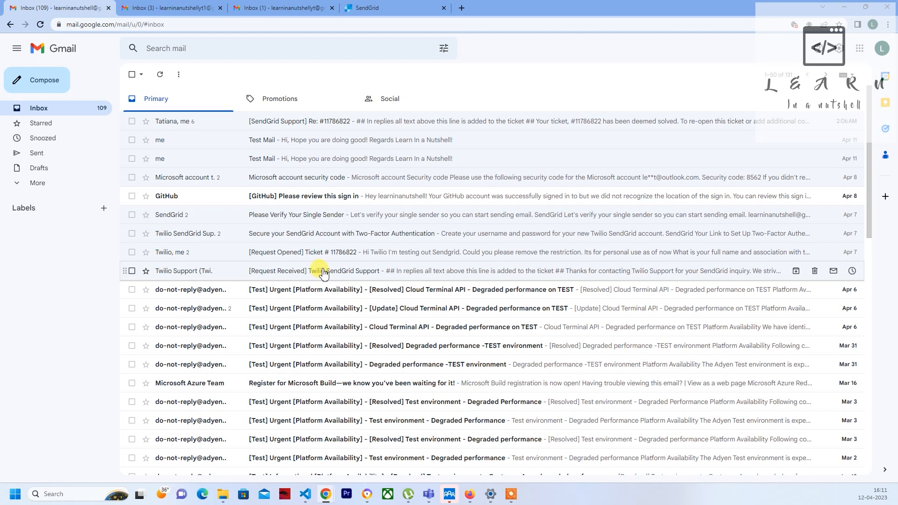
mouse_move(310, 233)
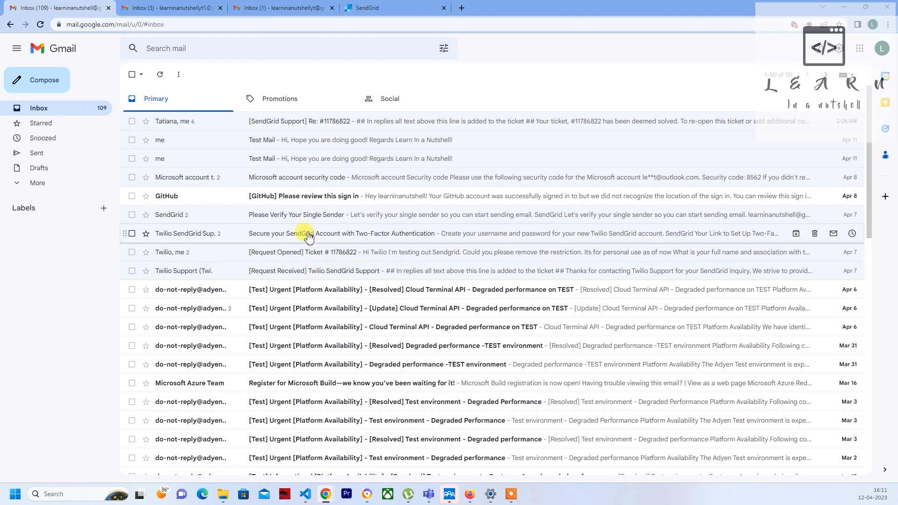
- Open the Request Opened ticket, then view the Two-Factor Authentication email in the second account's inbox
click(373, 233)
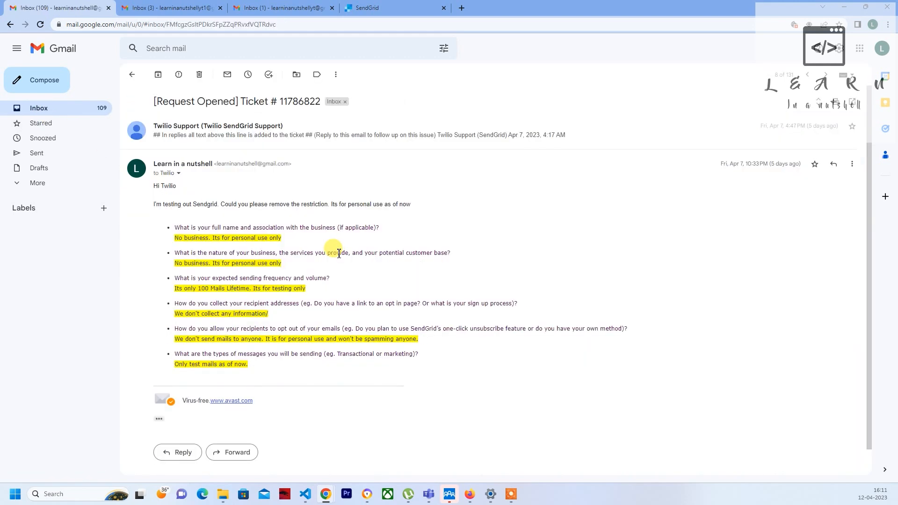
click(132, 75)
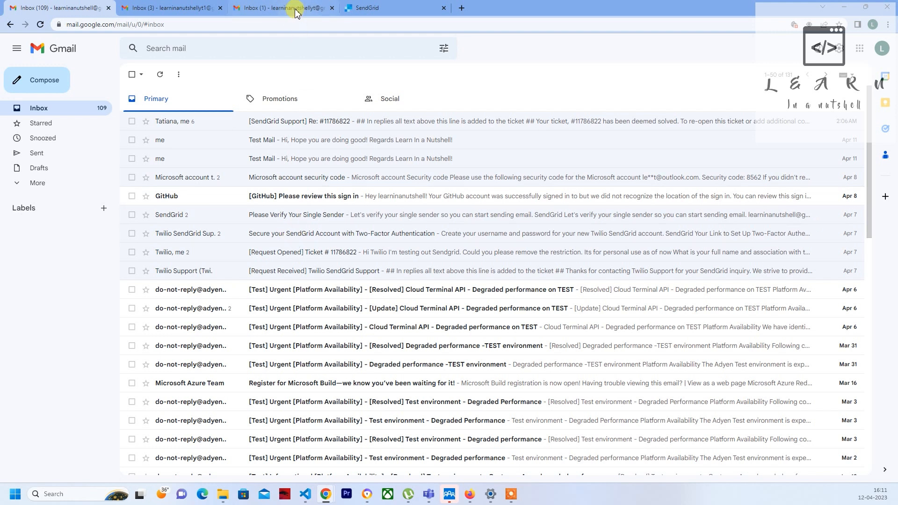
click(281, 8)
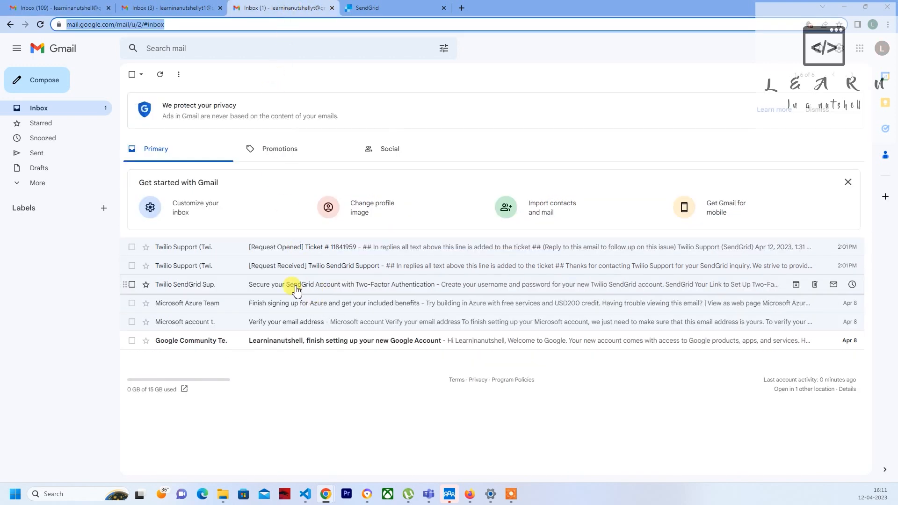
click(344, 284)
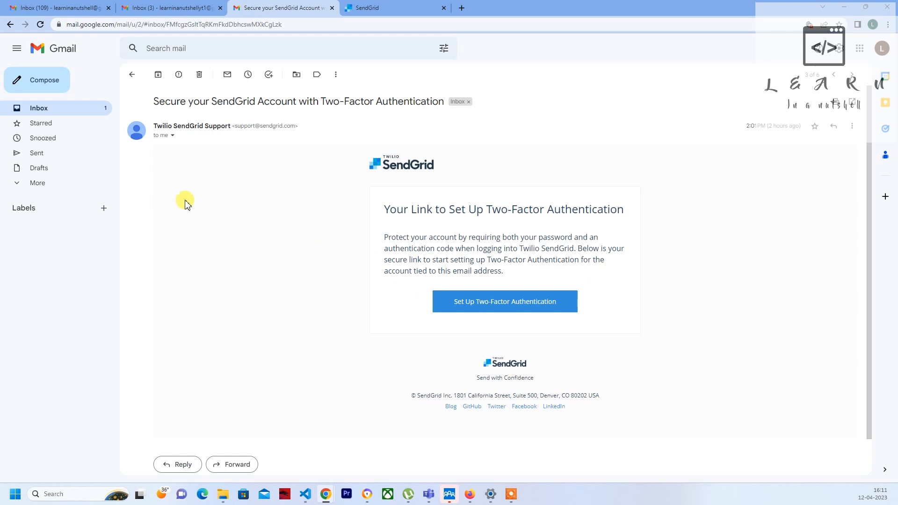
mouse_move(380, 218)
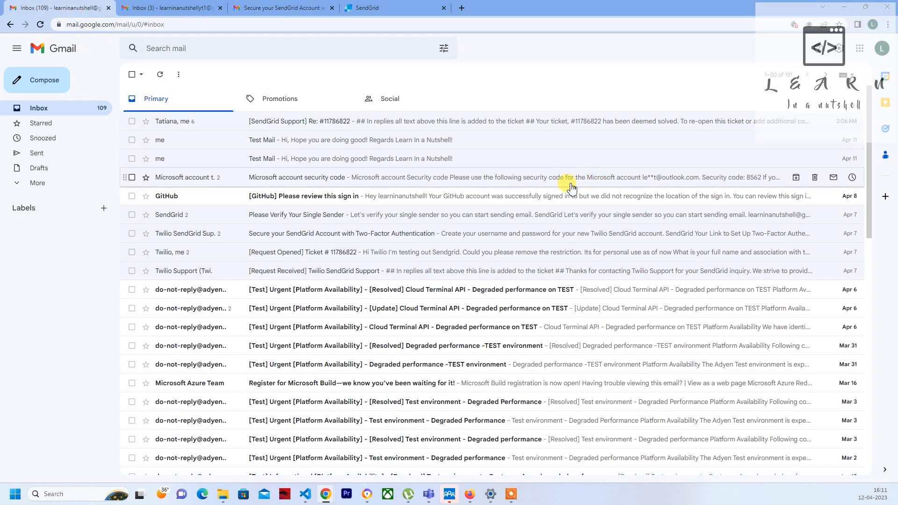
- Review the SendGrid dashboard's recent activity stats, then check the first Gmail inbox
click(389, 8)
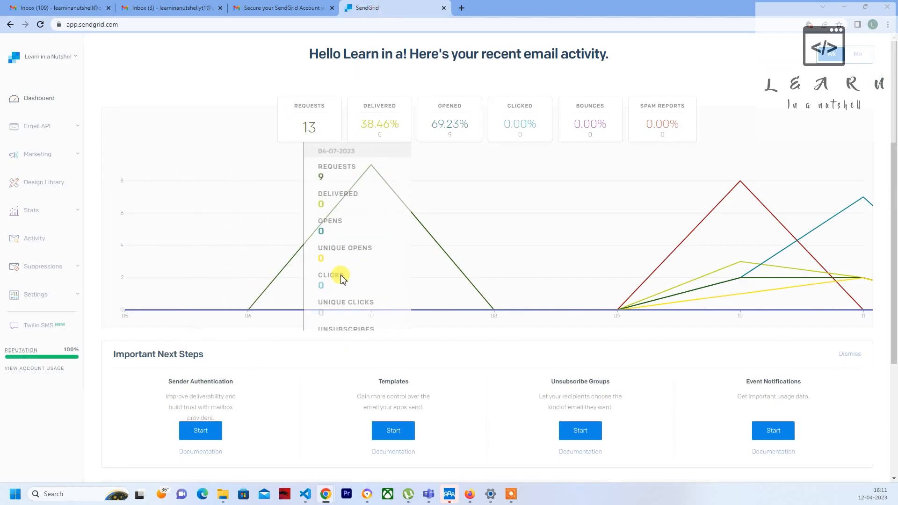
mouse_move(34, 56)
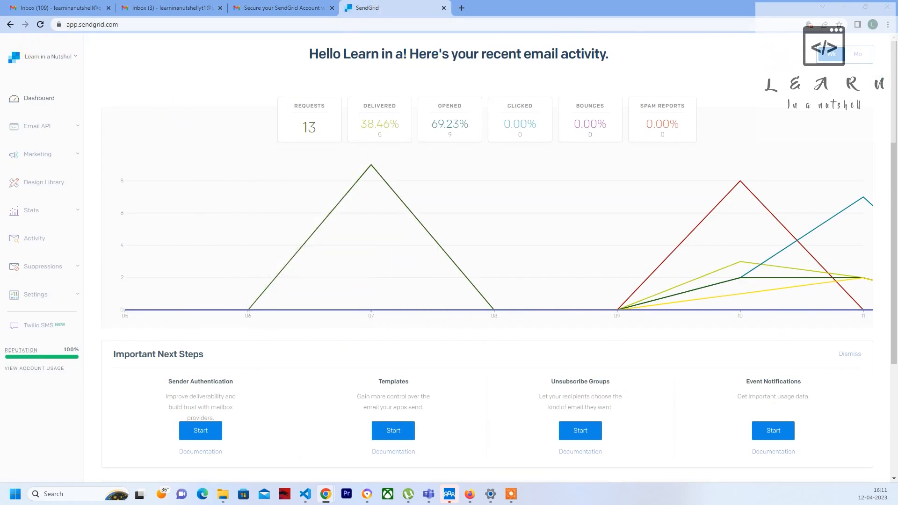
mouse_move(187, 44)
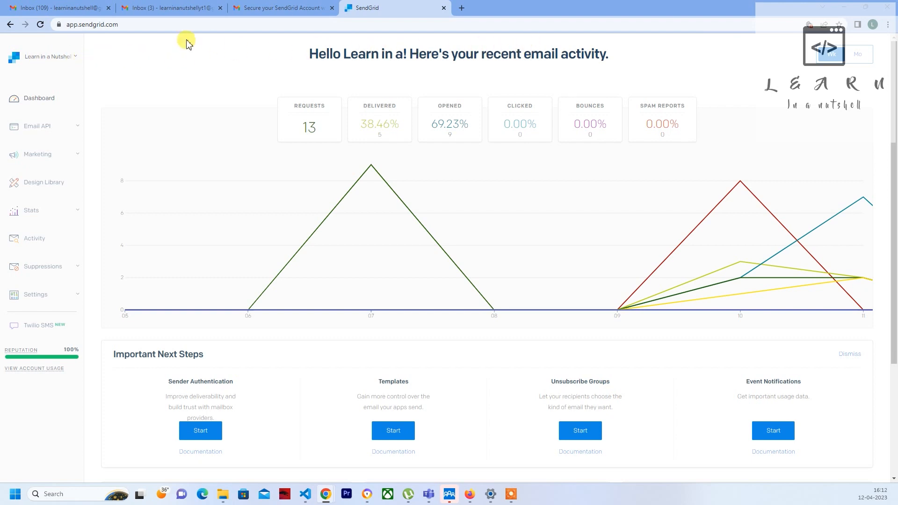
mouse_move(211, 64)
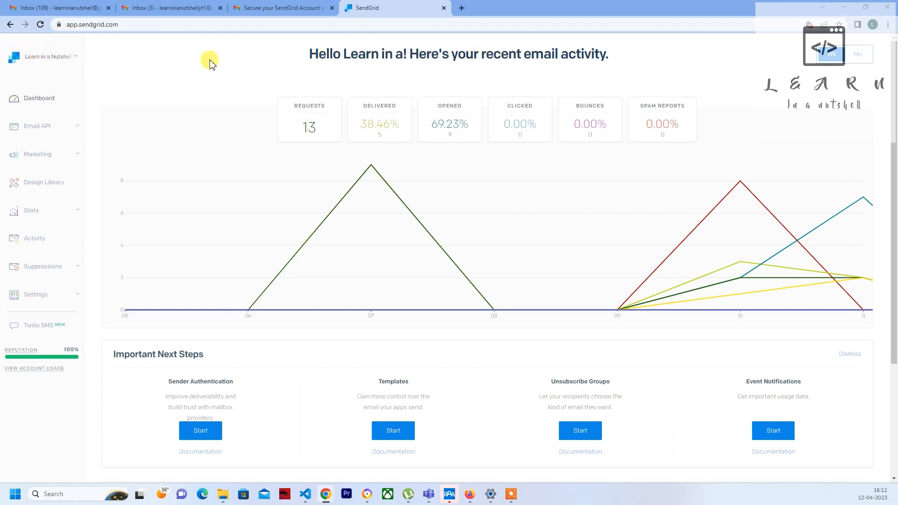
mouse_move(54, 16)
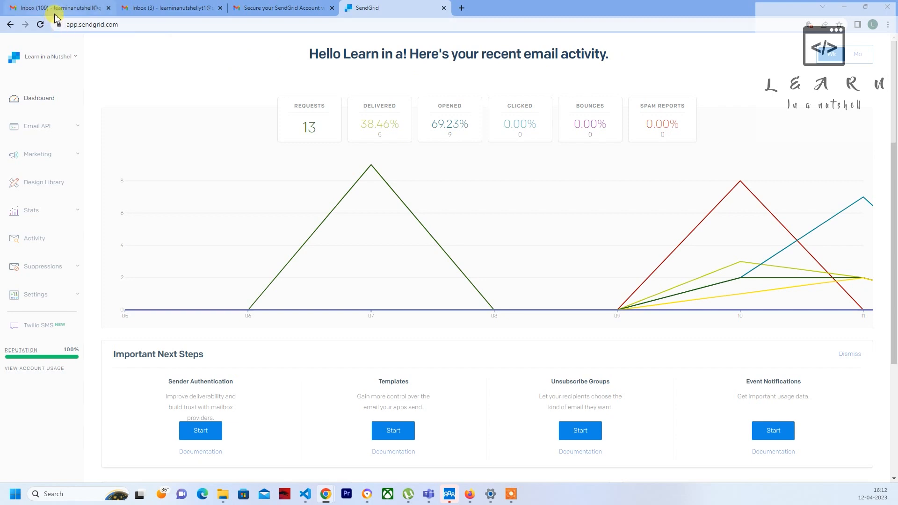
click(57, 8)
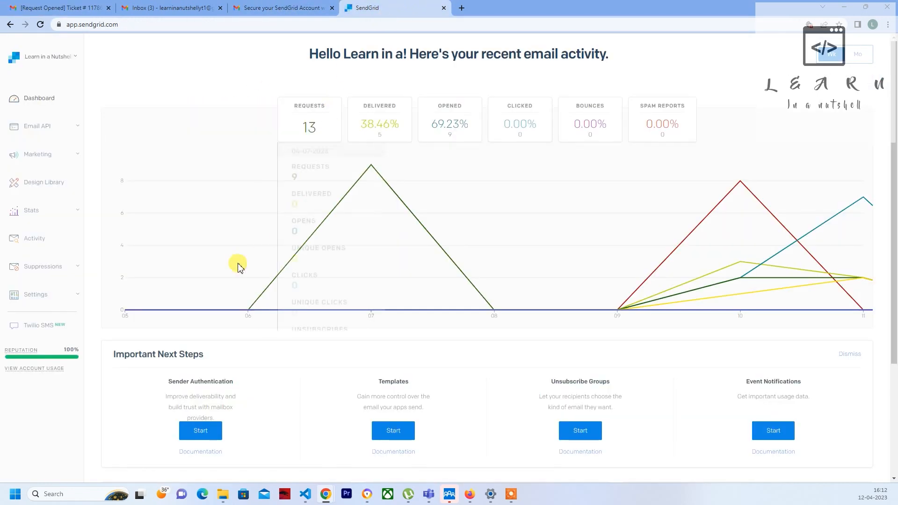
mouse_move(391, 258)
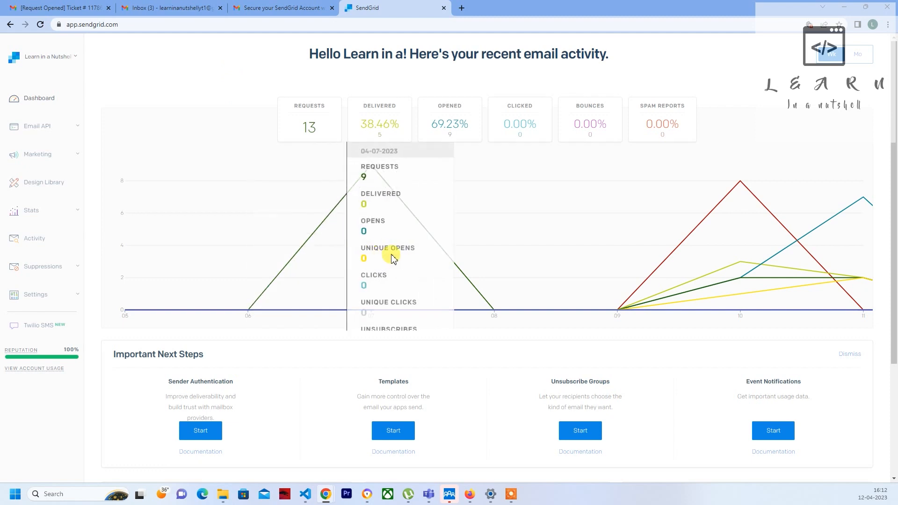
mouse_move(258, 121)
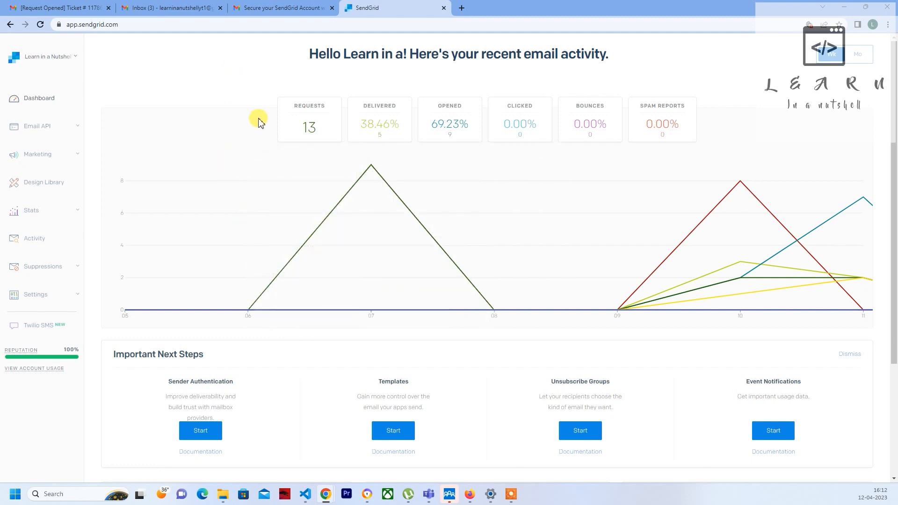
mouse_move(205, 202)
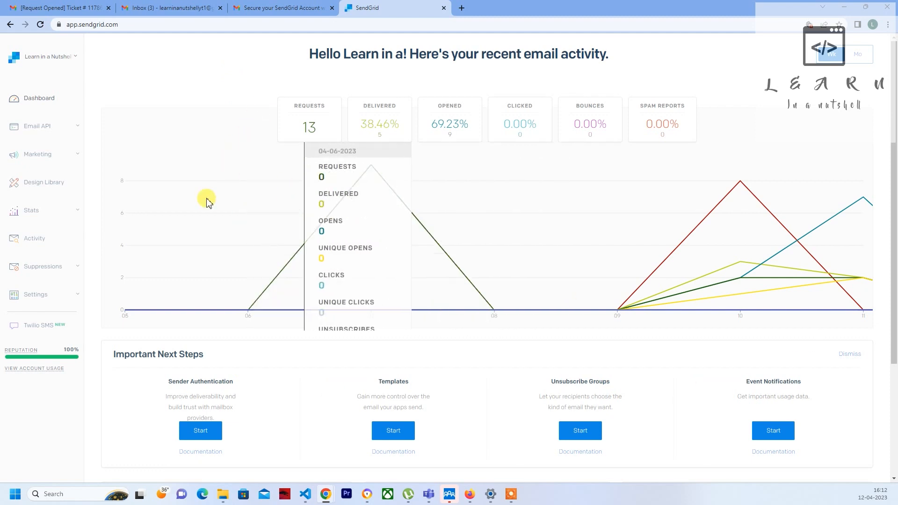
mouse_move(216, 228)
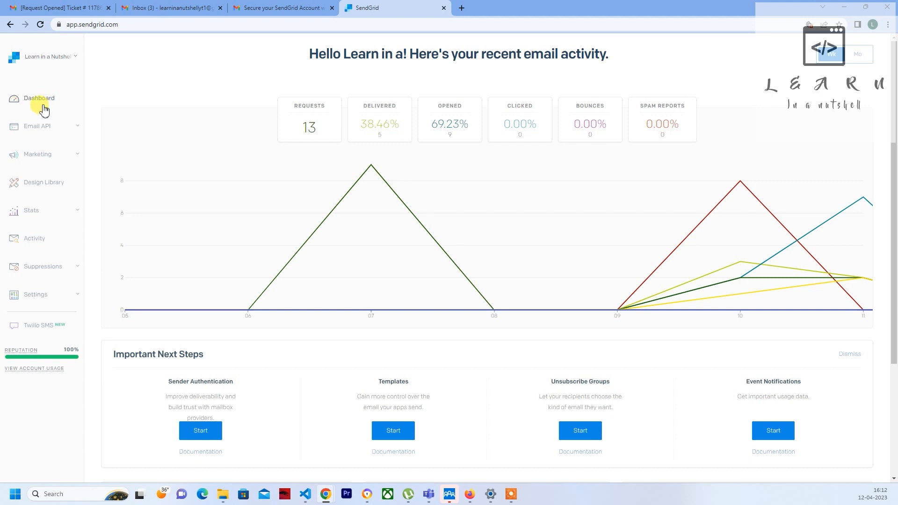
mouse_move(261, 210)
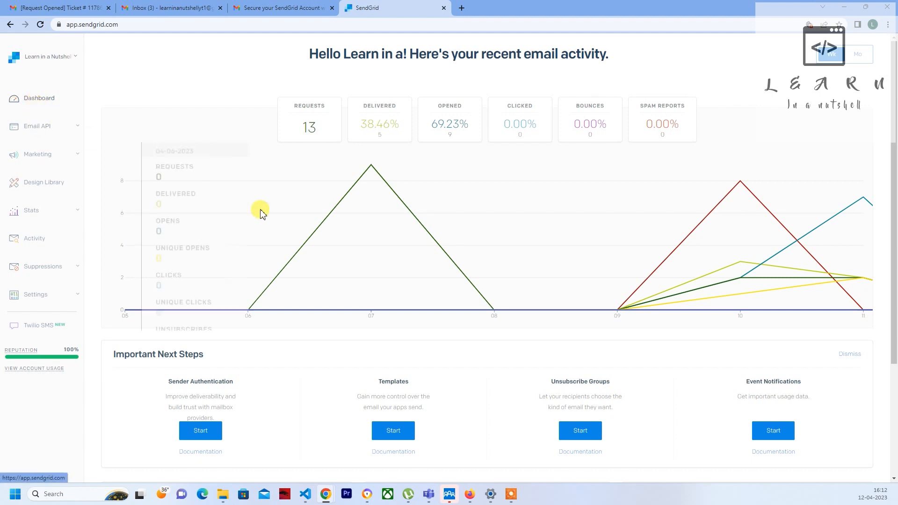
click(36, 126)
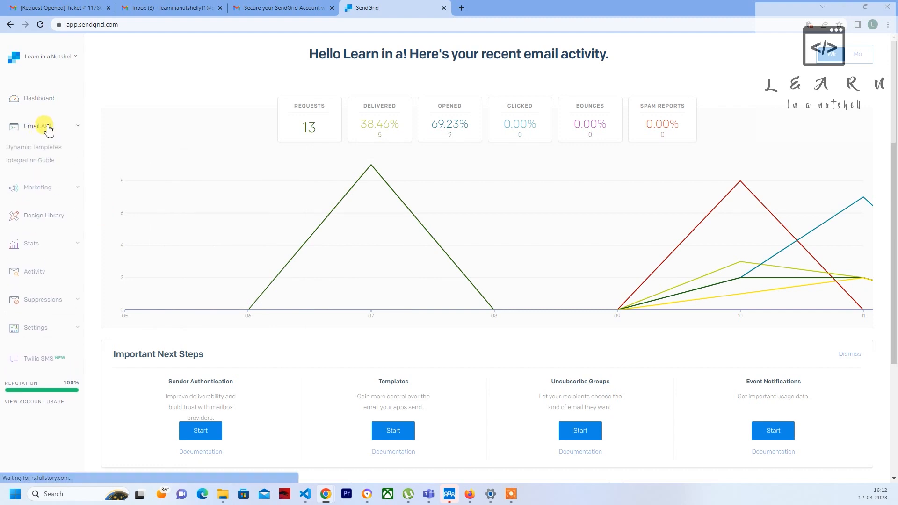
mouse_move(30, 160)
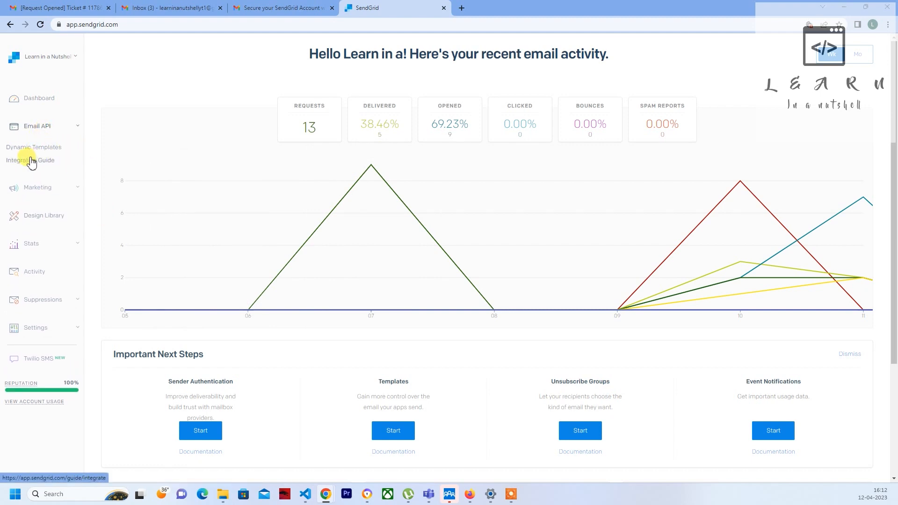
mouse_move(49, 151)
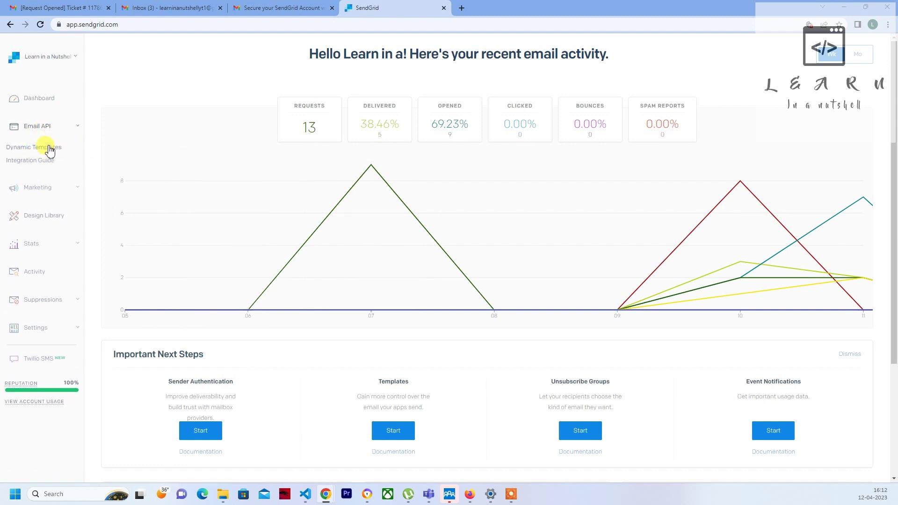
mouse_move(67, 128)
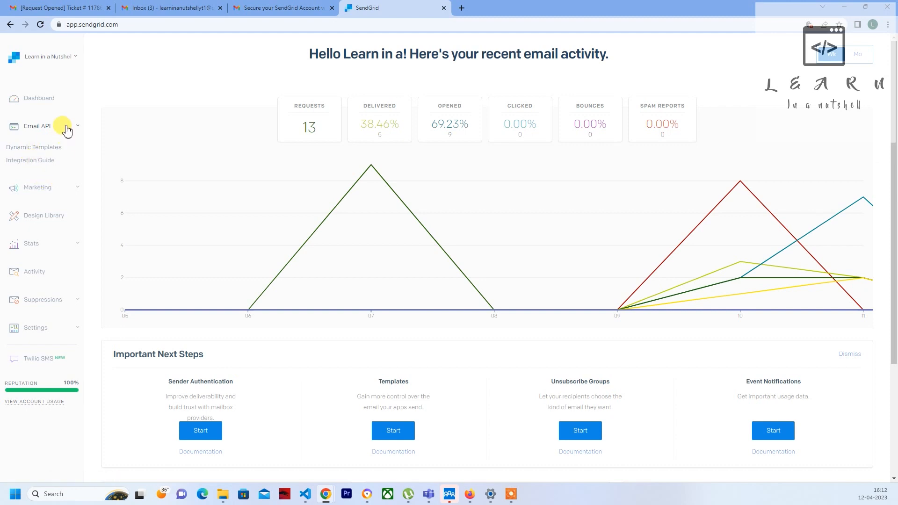
click(36, 126)
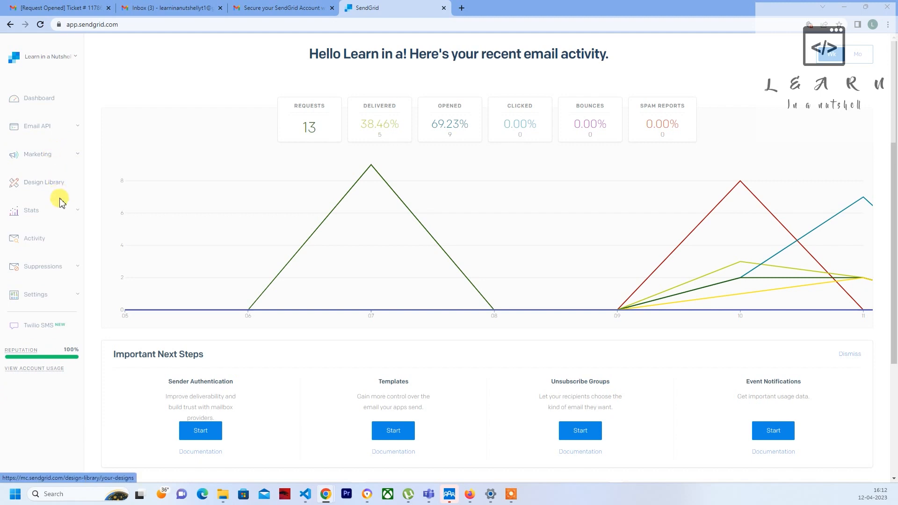
click(31, 211)
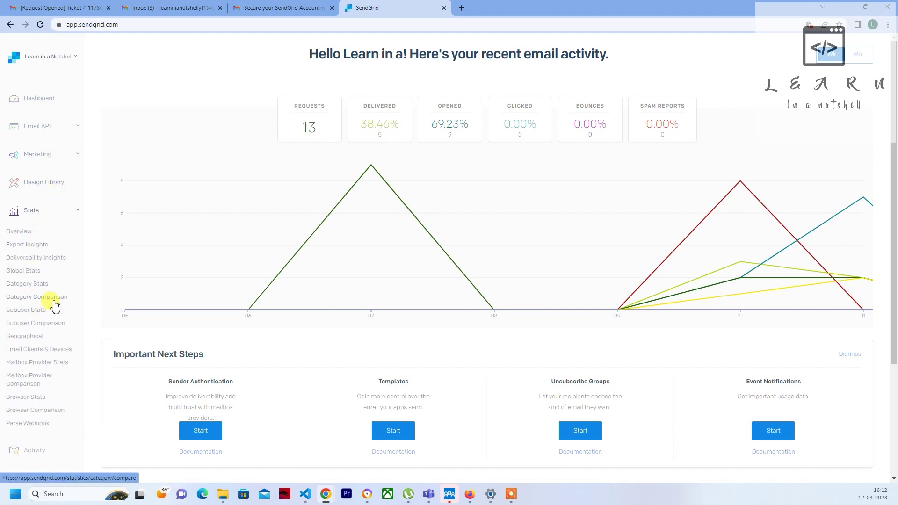
mouse_move(46, 213)
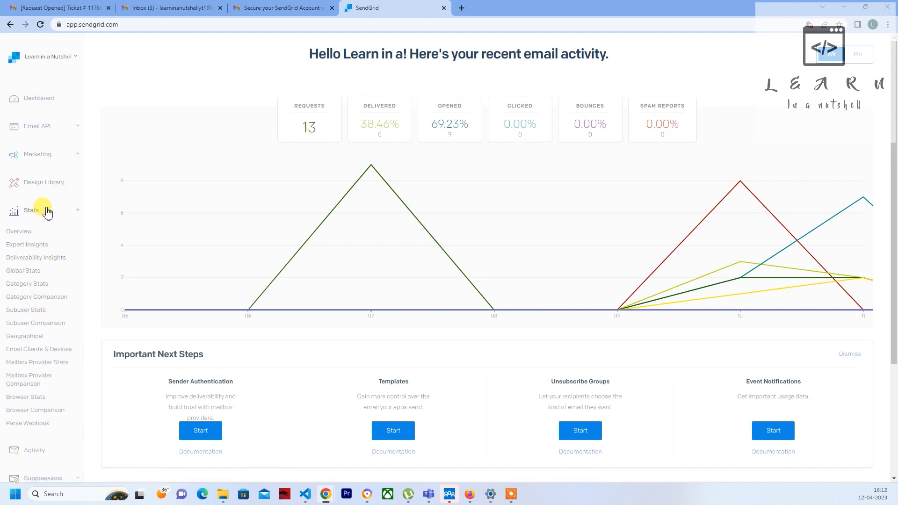
click(32, 211)
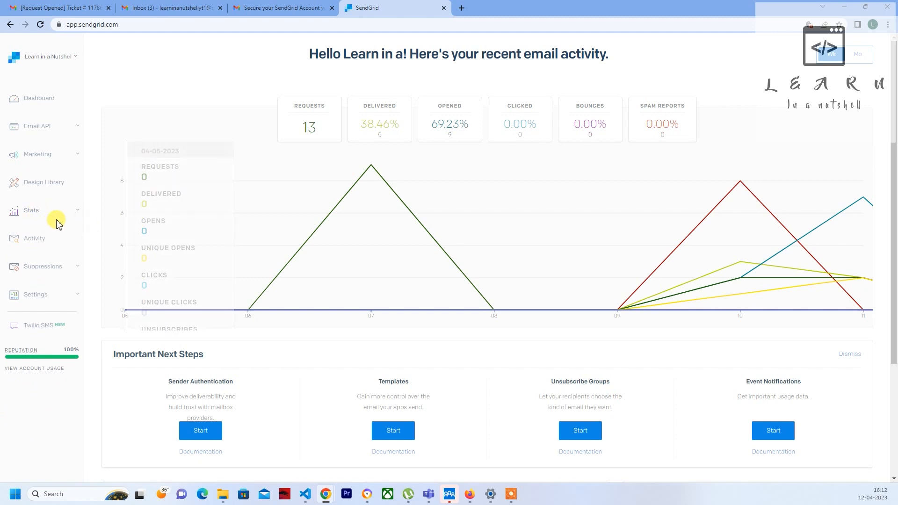
click(31, 211)
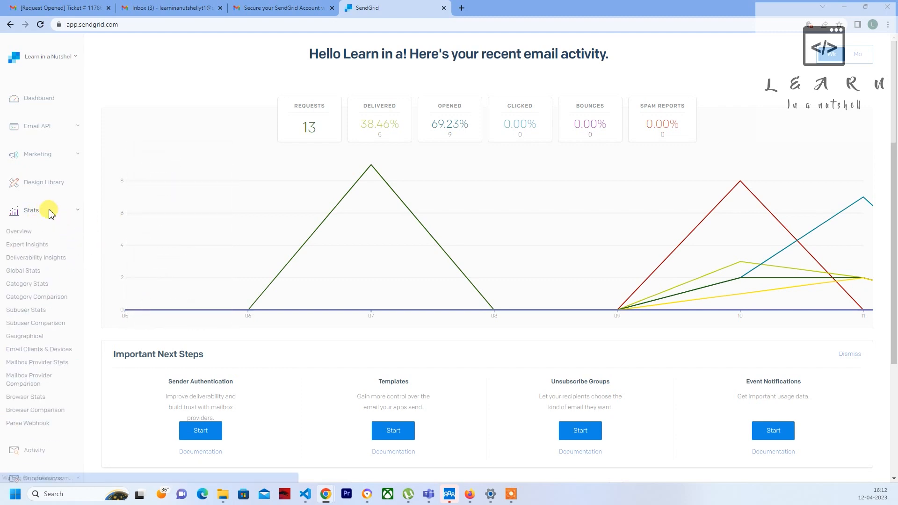
click(32, 211)
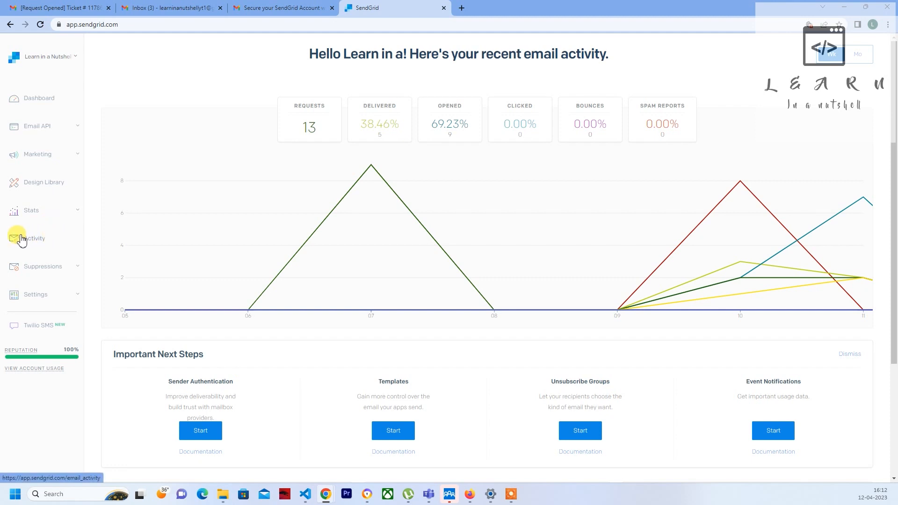
mouse_move(46, 240)
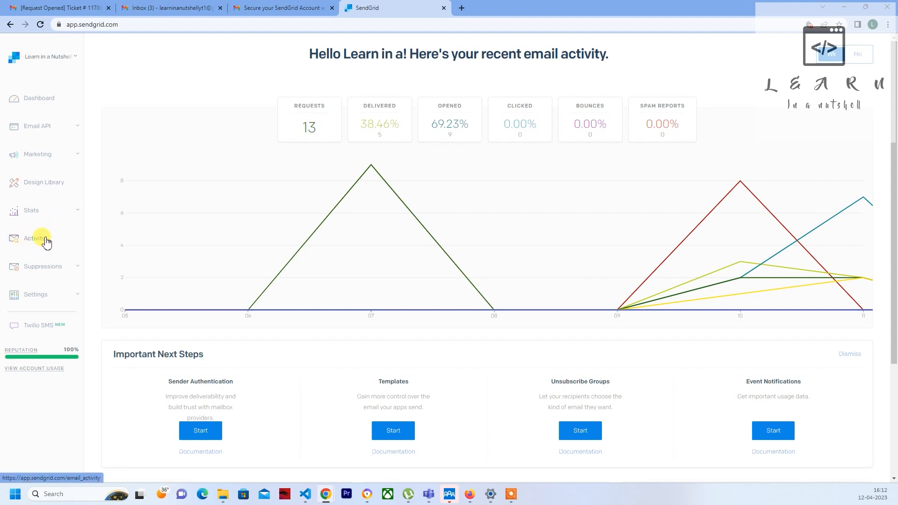
- View the Activity Feed and browse the Suppressions section of the sidebar
click(34, 239)
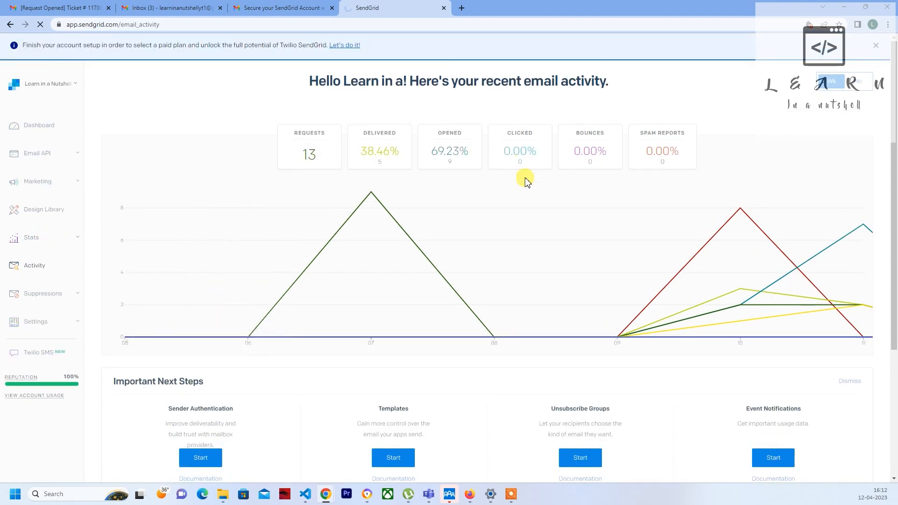
click(40, 24)
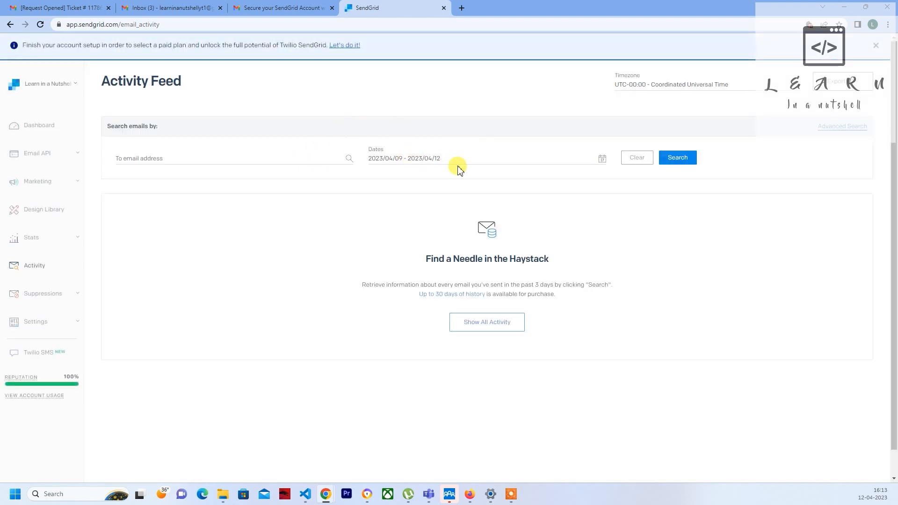
click(43, 293)
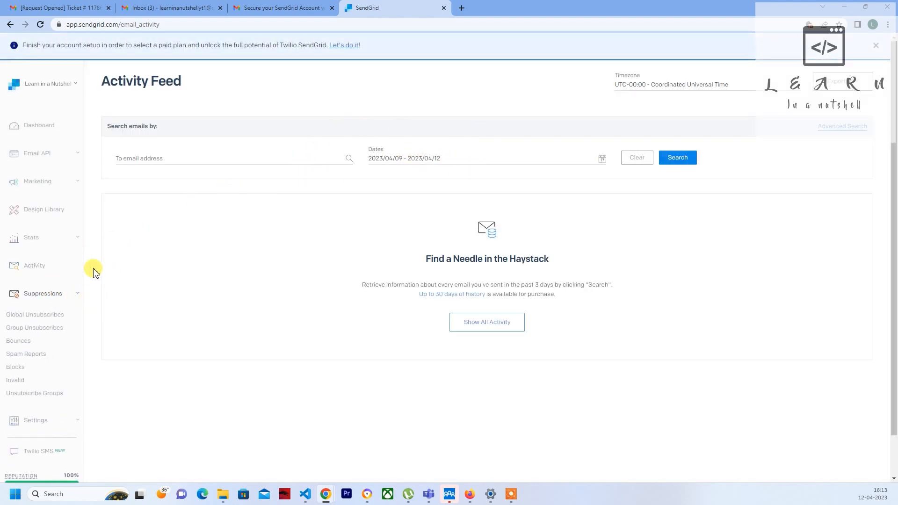
mouse_move(69, 209)
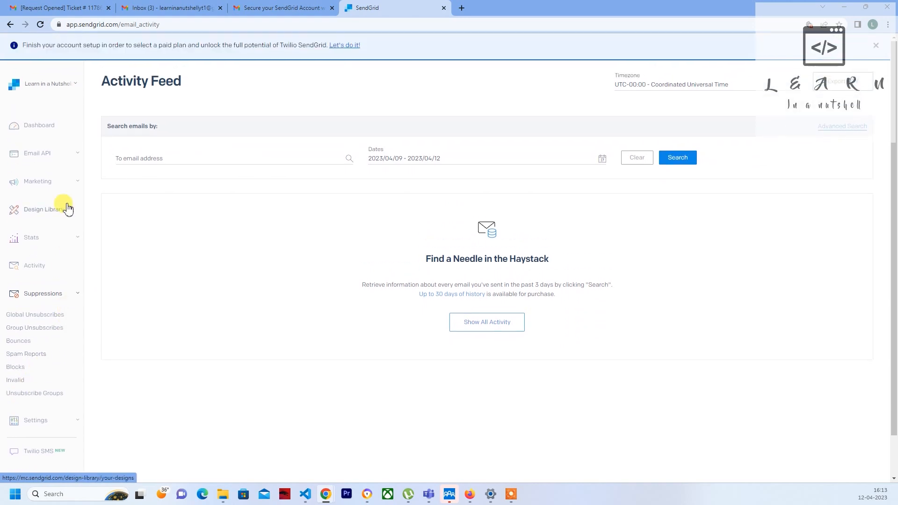
click(42, 293)
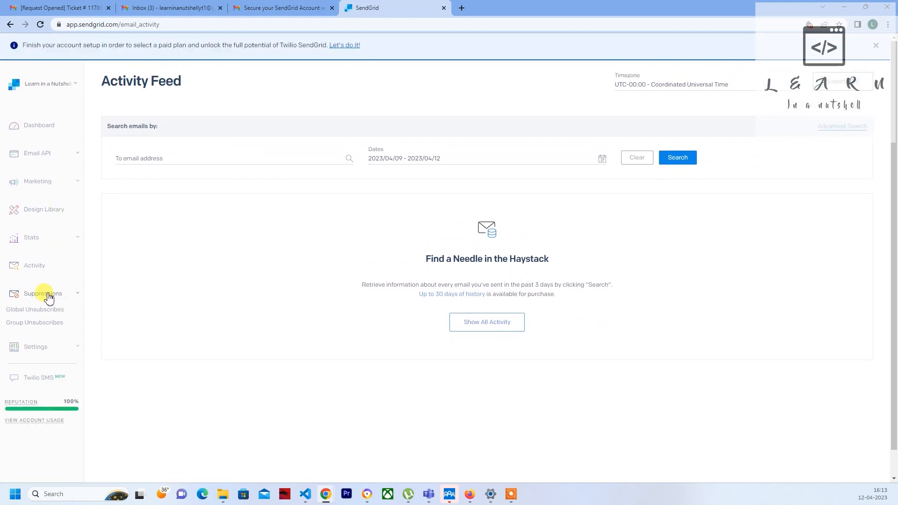
click(43, 293)
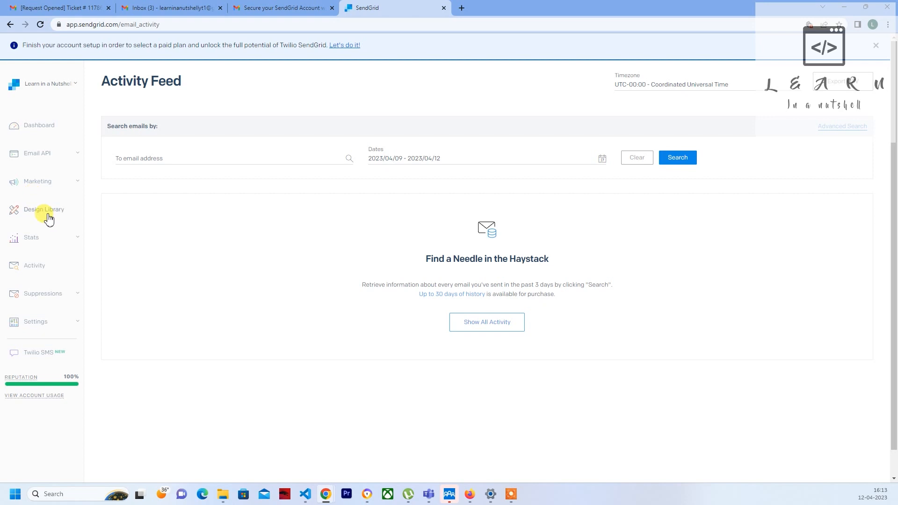
- Expand the Marketing and Settings sidebar sections, landing on Sender Management
click(38, 181)
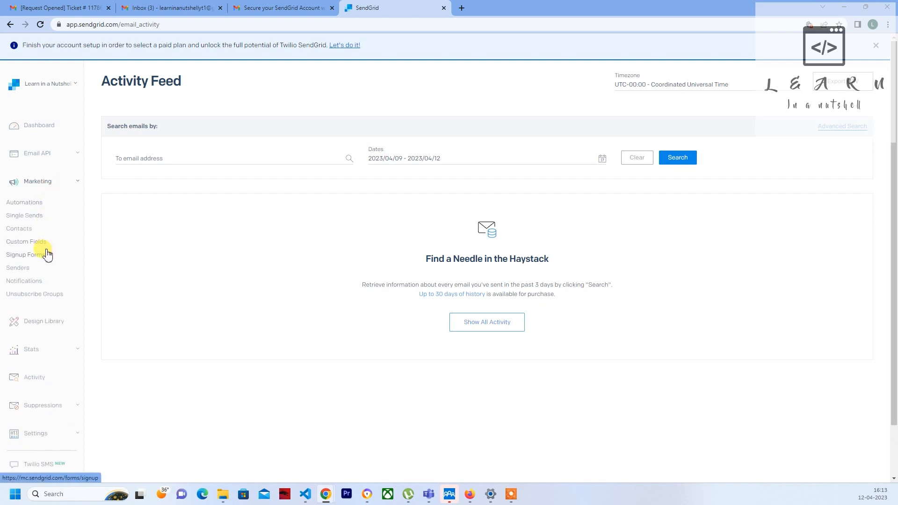
mouse_move(33, 265)
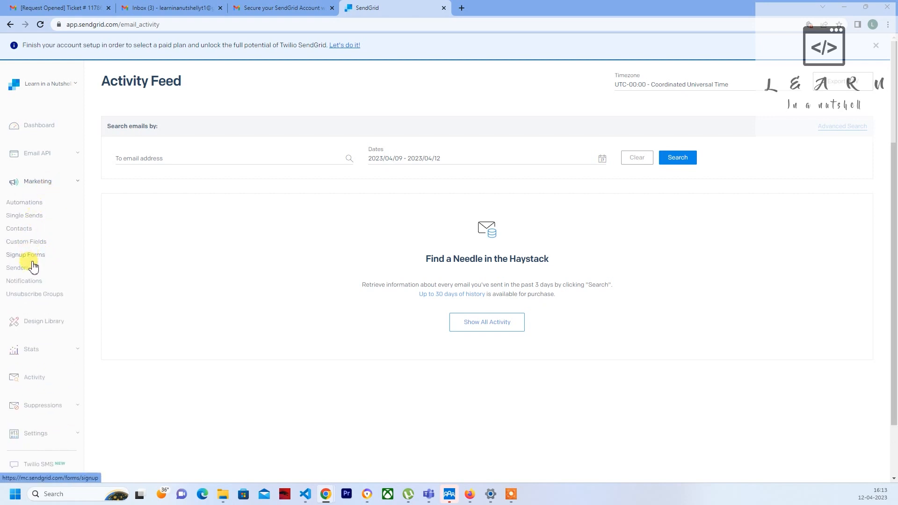
scroll(down, 3)
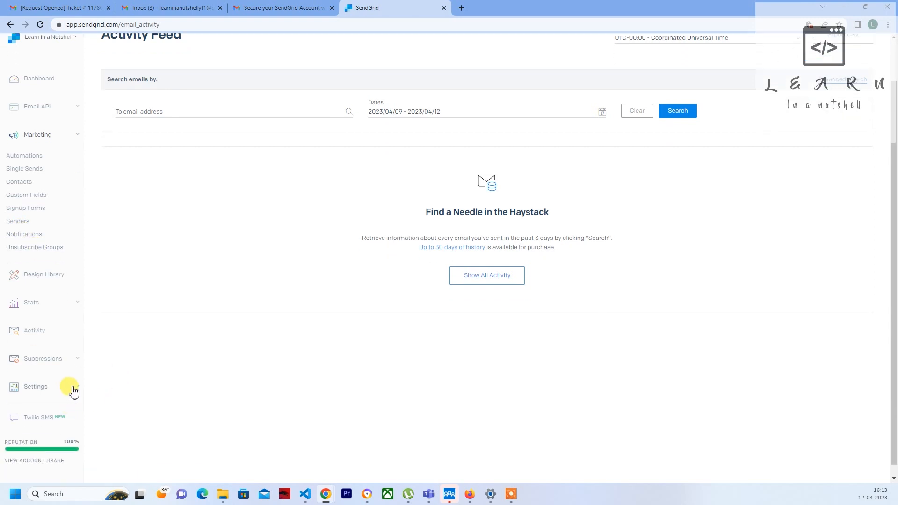
click(35, 386)
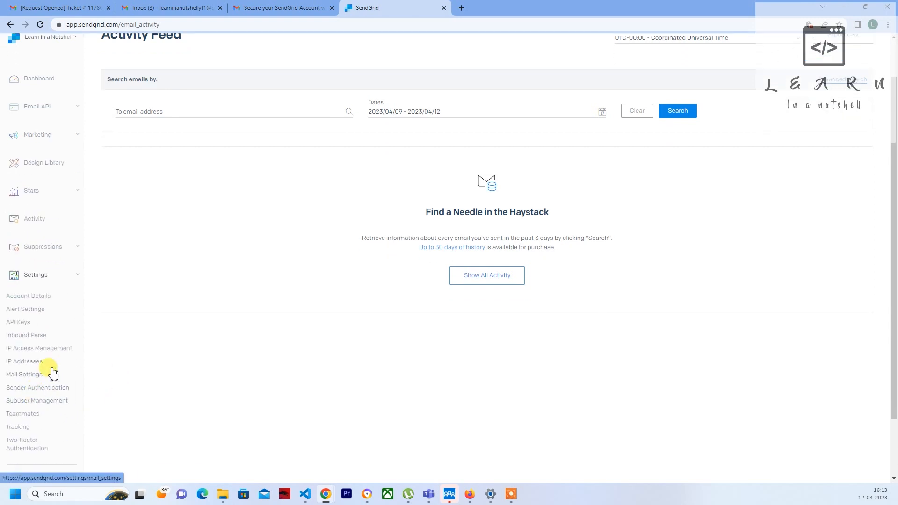
mouse_move(39, 143)
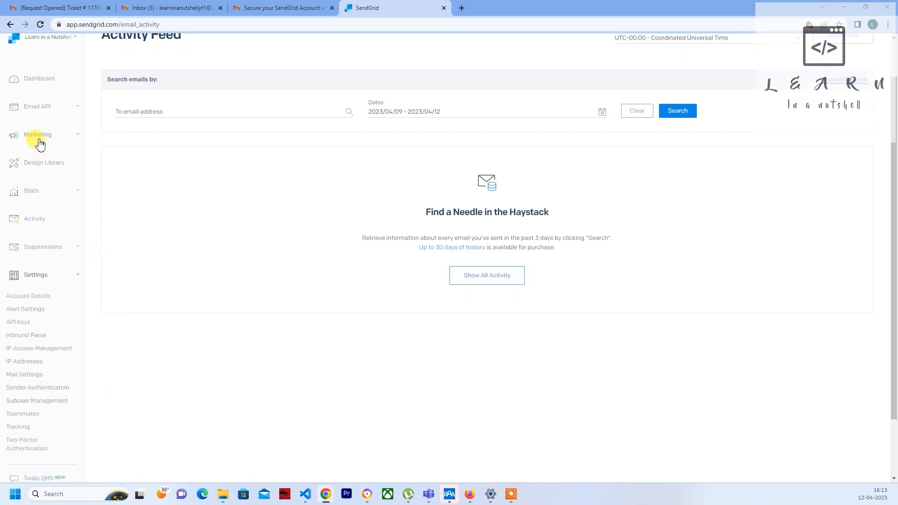
click(37, 138)
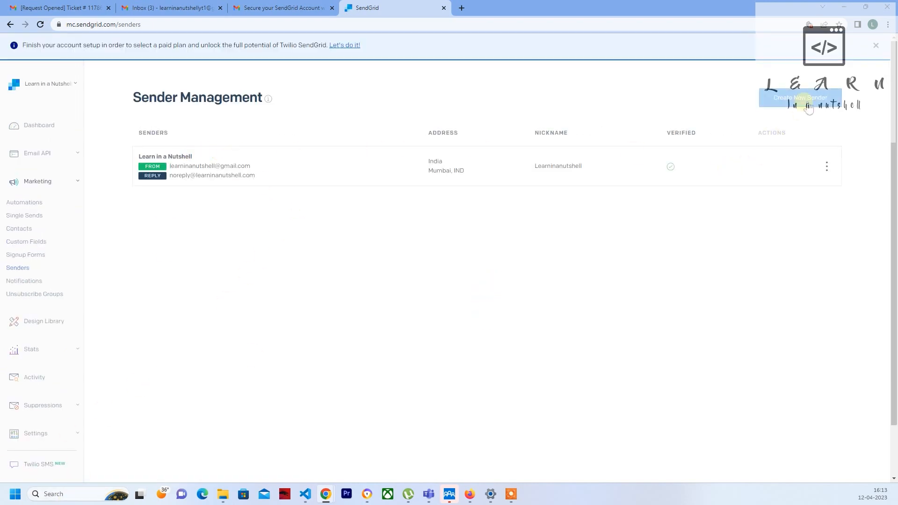
- Bring up the Add a Sender form with its From Name field, leaving it unfilled
click(800, 98)
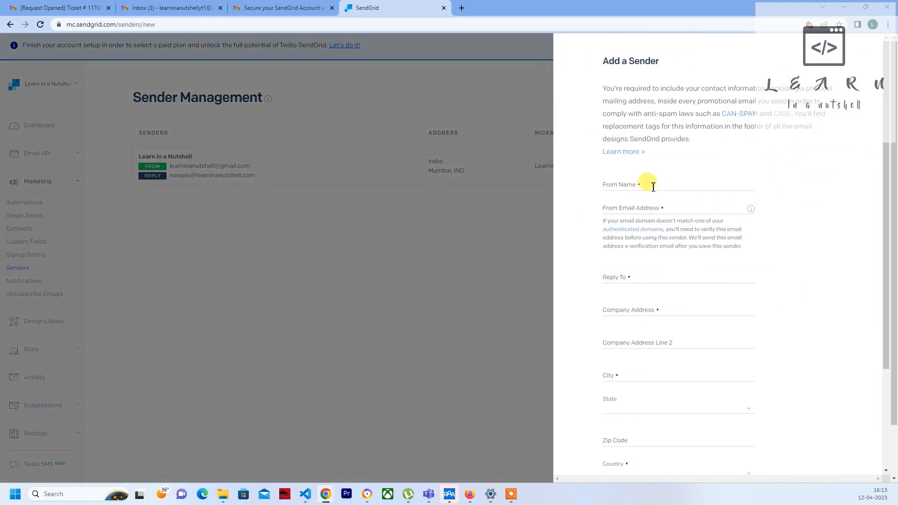
click(678, 186)
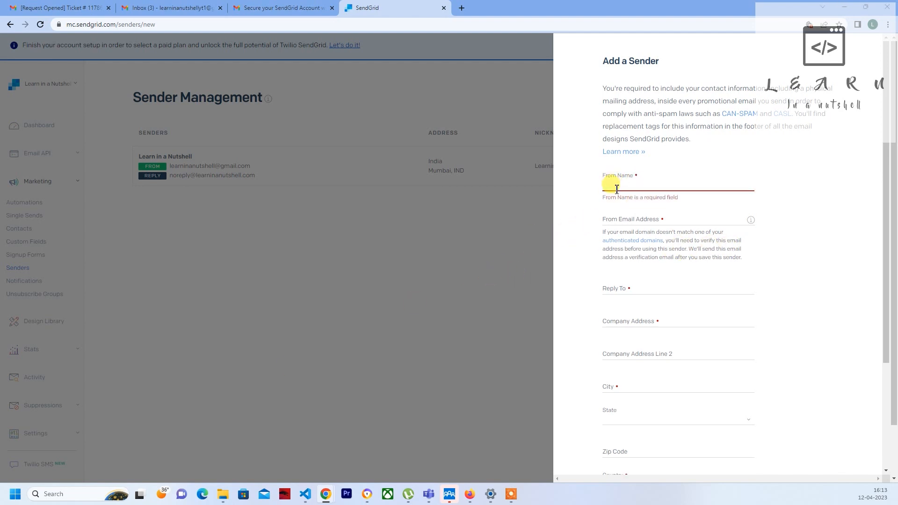
scroll(up, 3)
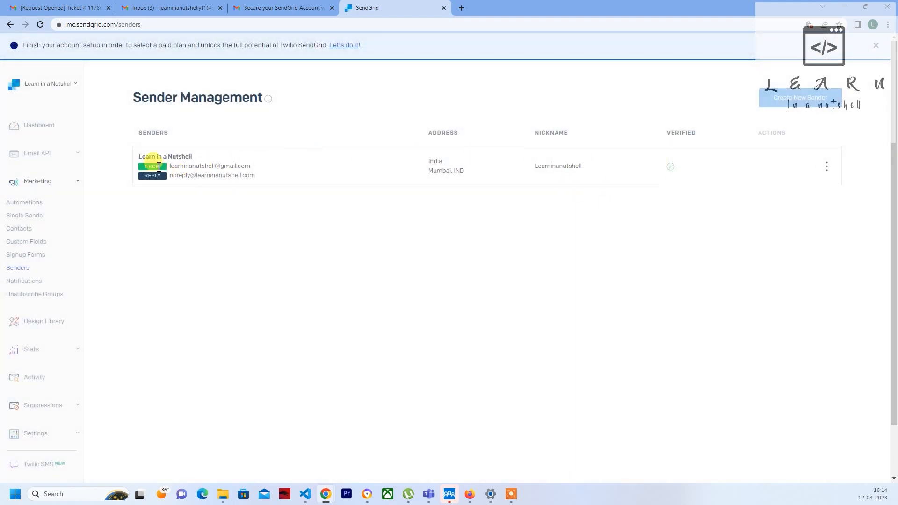
- Select the verified sender's From email and expand the Settings pages list
double_click(190, 166)
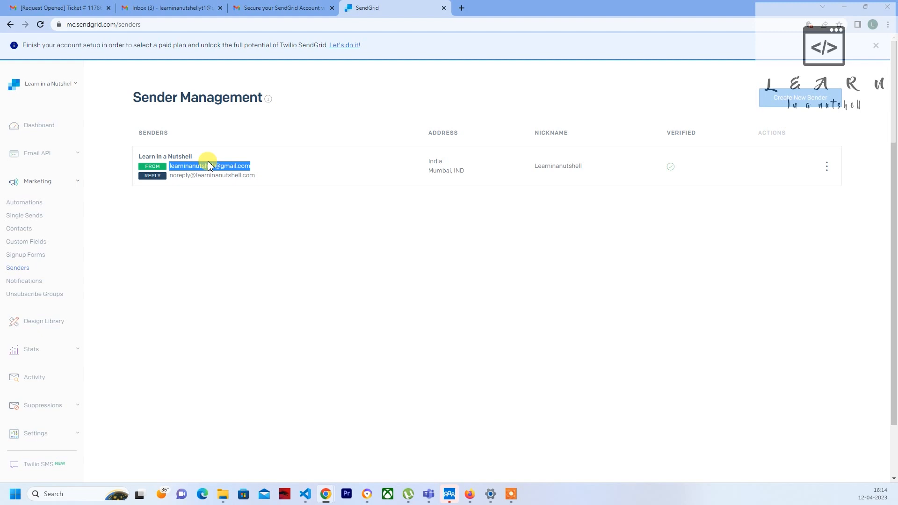
mouse_move(661, 149)
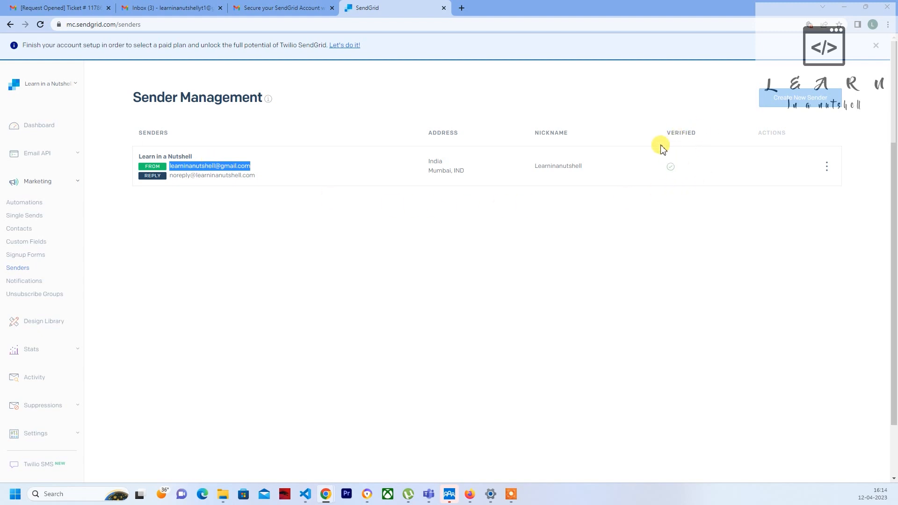
mouse_move(642, 142)
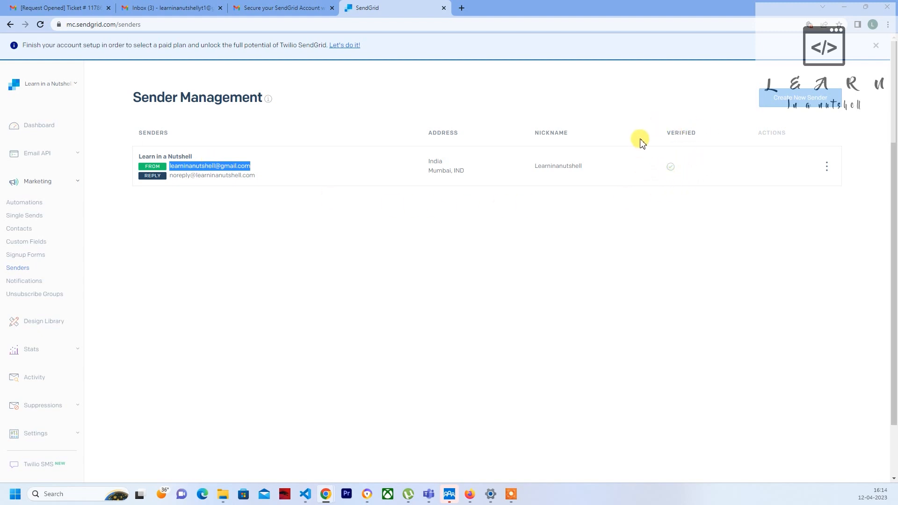
mouse_move(790, 173)
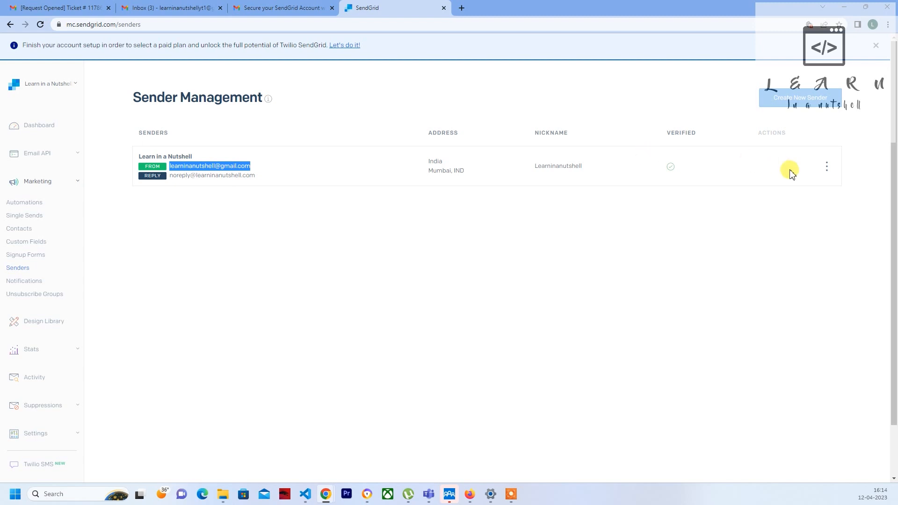
mouse_move(419, 223)
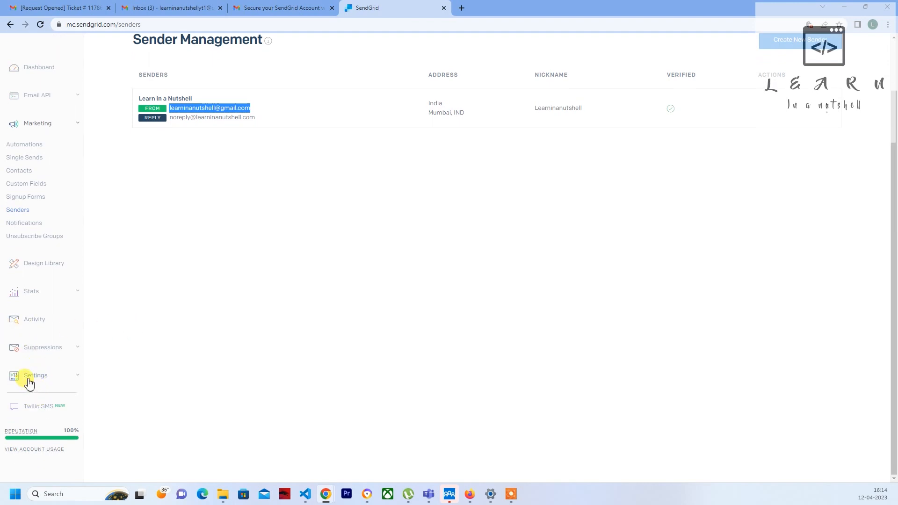
click(34, 376)
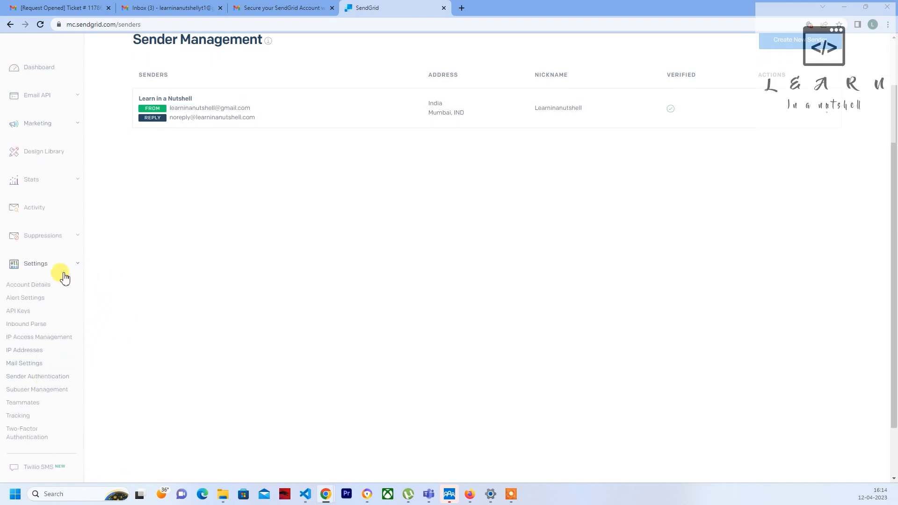
mouse_move(18, 314)
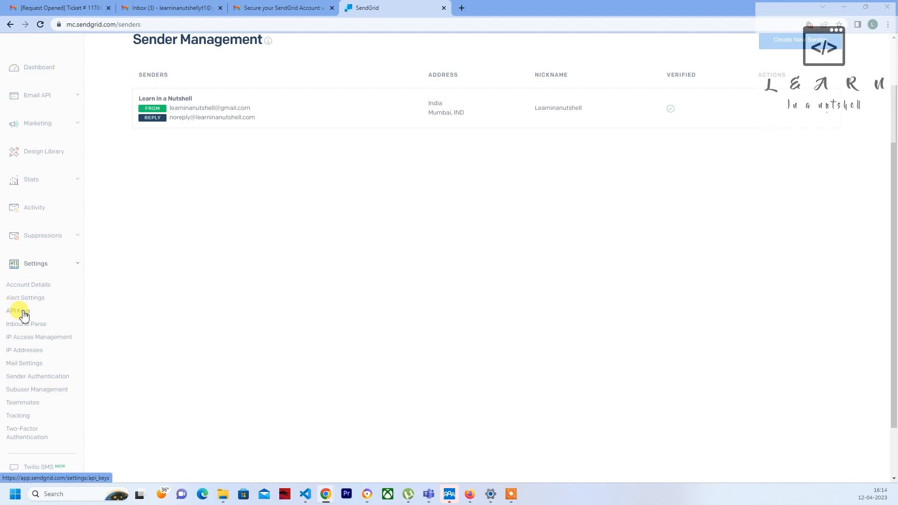
- Go to Settings > API Keys and view the Edit/Delete options on the 'test' key
click(18, 311)
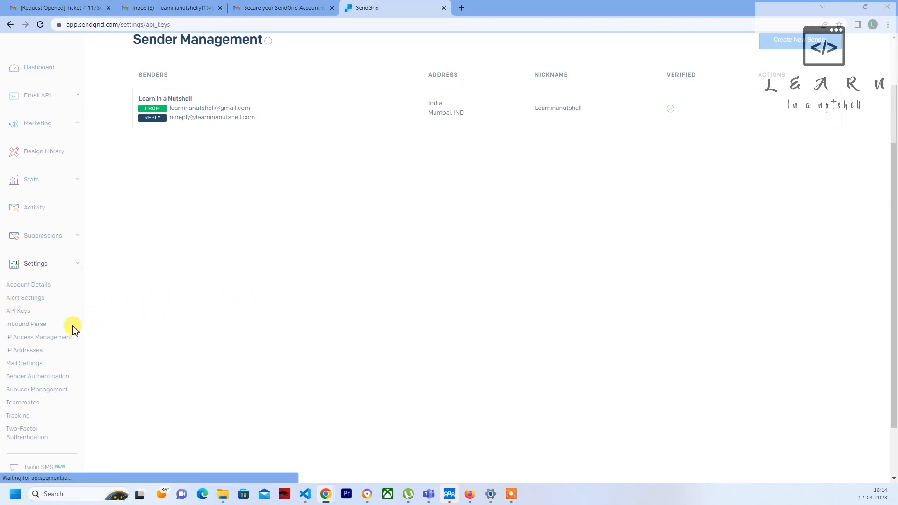
click(17, 311)
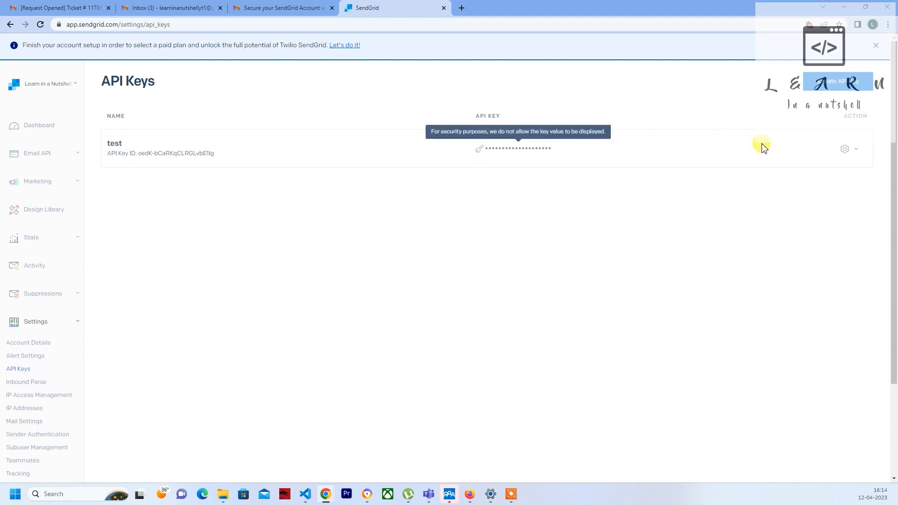
click(849, 149)
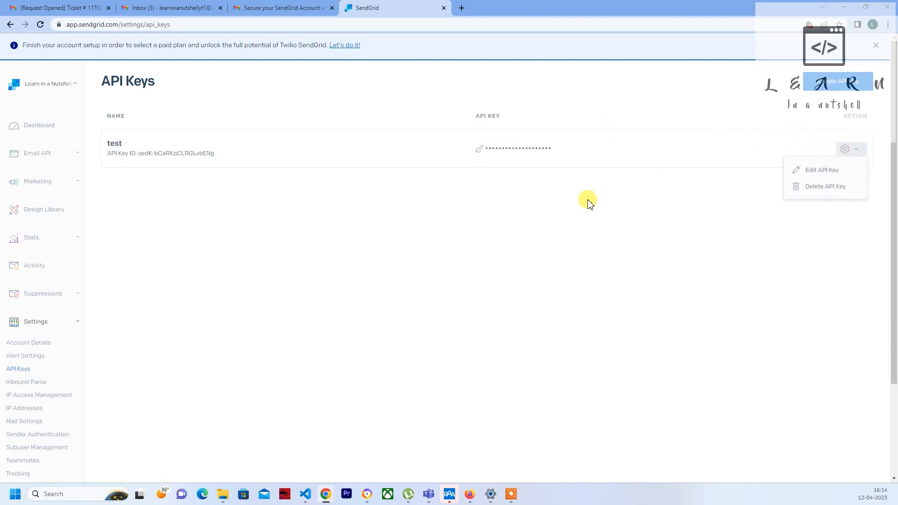
click(510, 195)
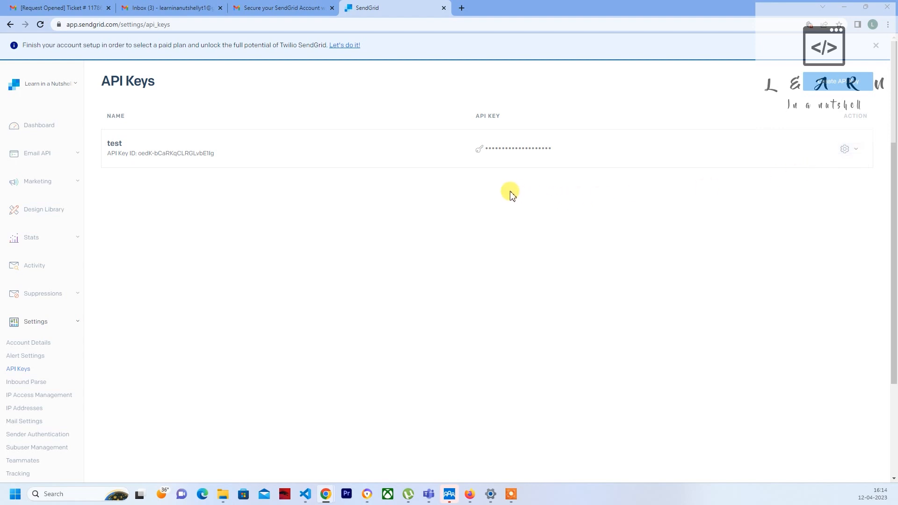
click(855, 148)
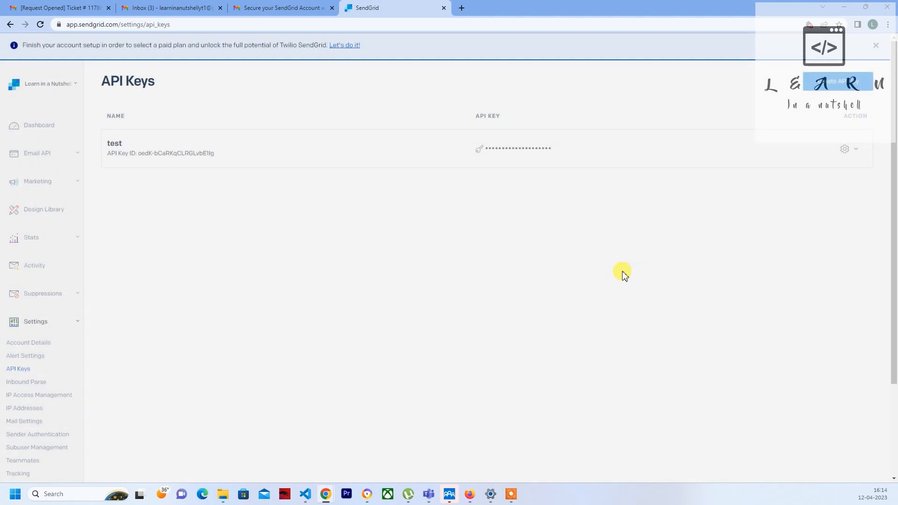
mouse_move(546, 181)
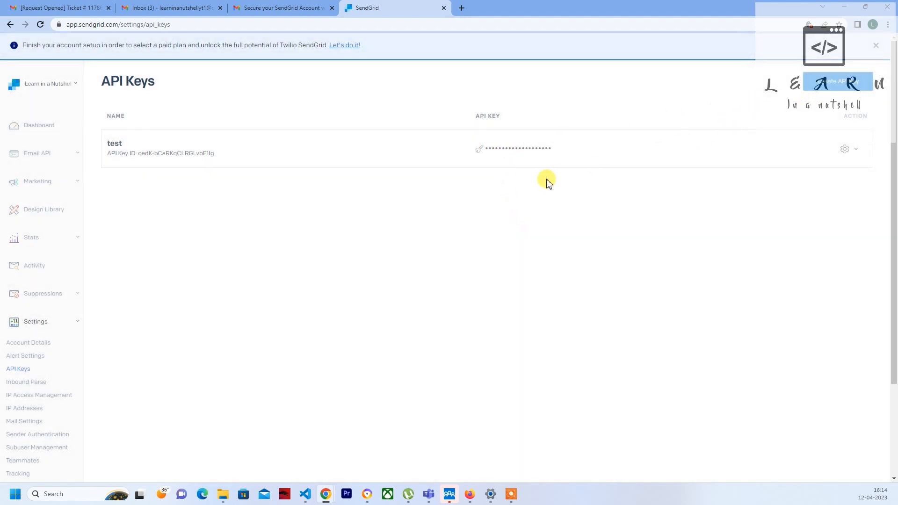
mouse_move(619, 265)
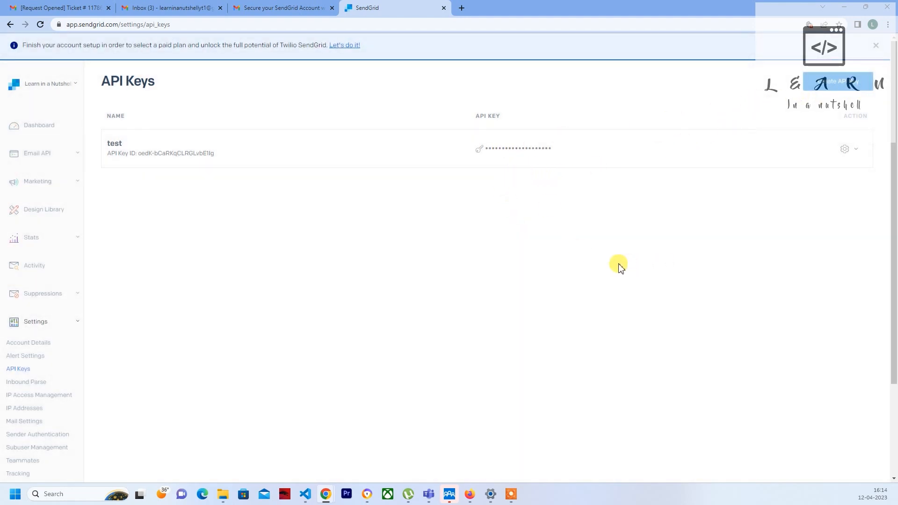
mouse_move(544, 258)
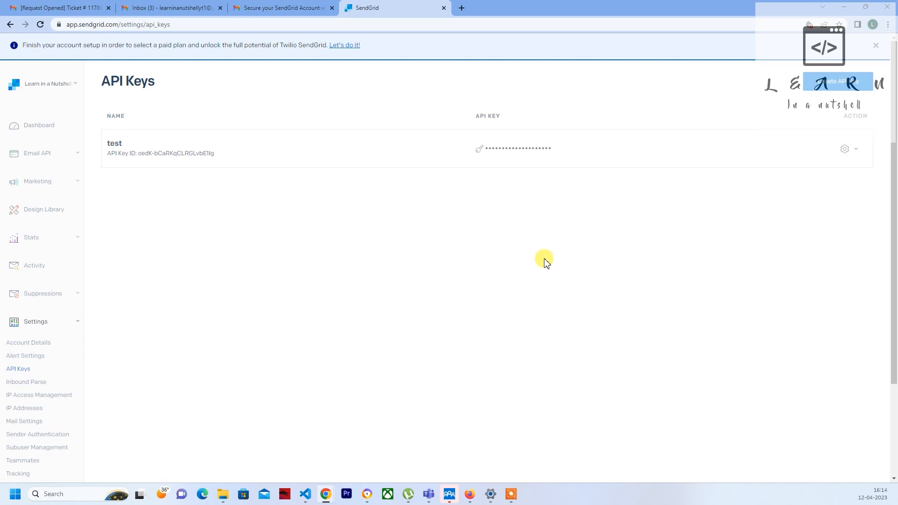
mouse_move(429, 265)
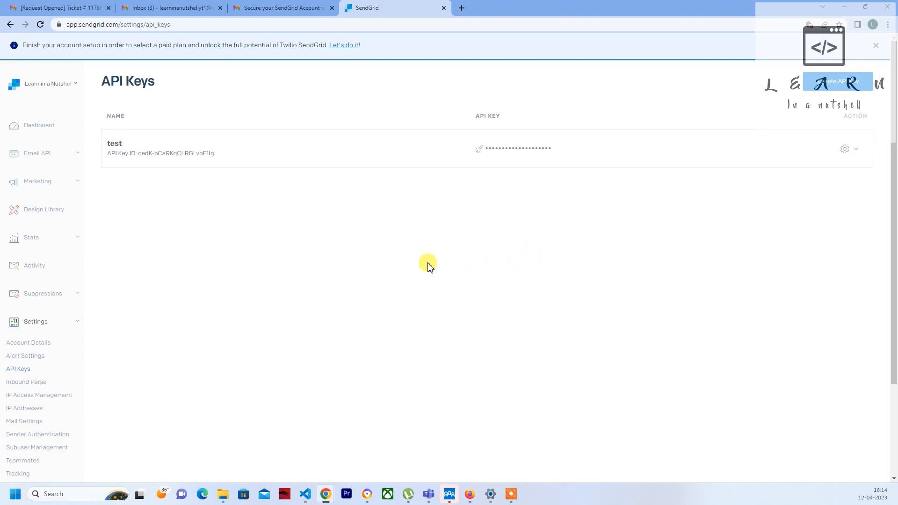
mouse_move(397, 353)
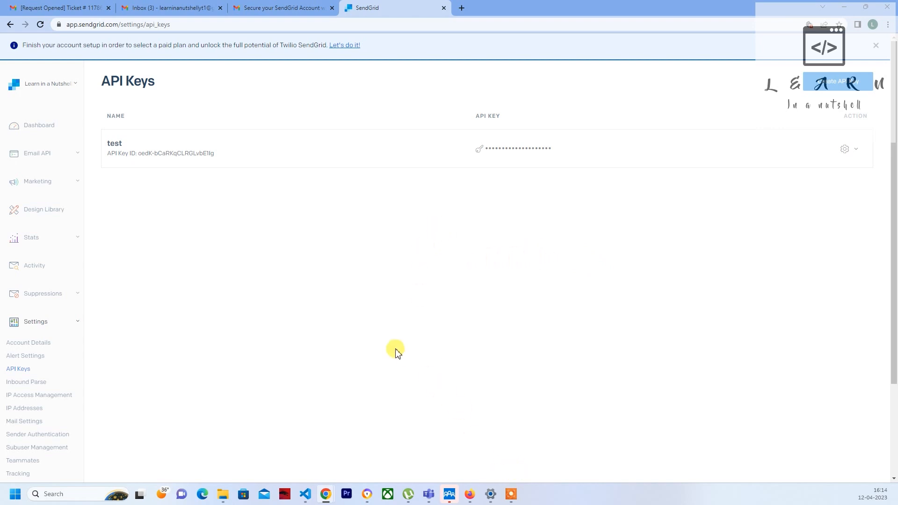
mouse_move(250, 331)
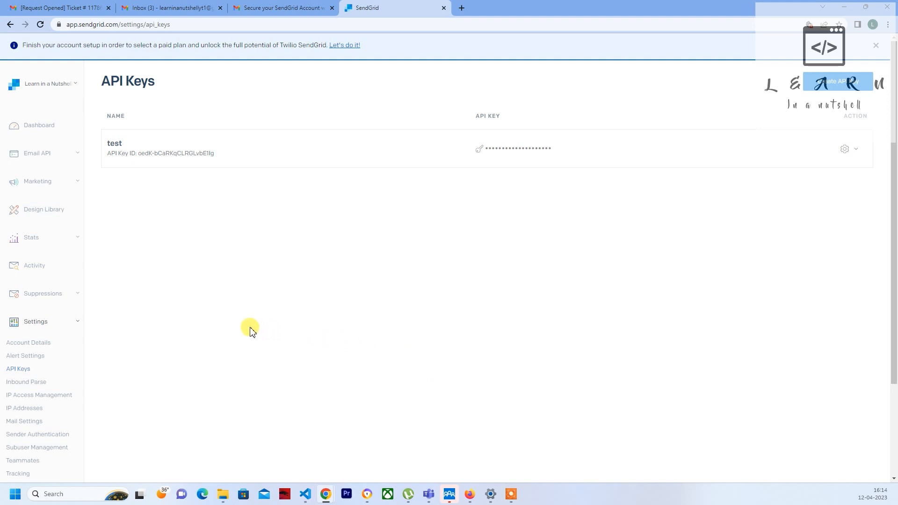
mouse_move(251, 311)
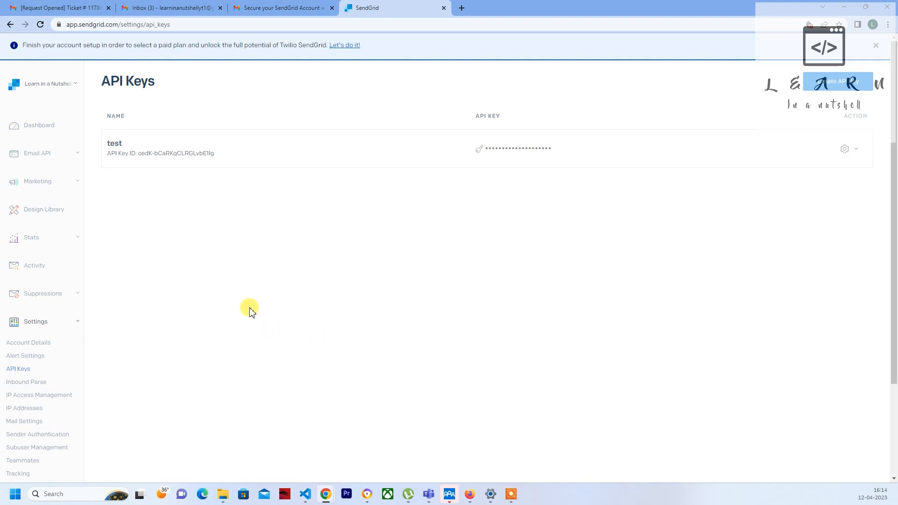
mouse_move(206, 303)
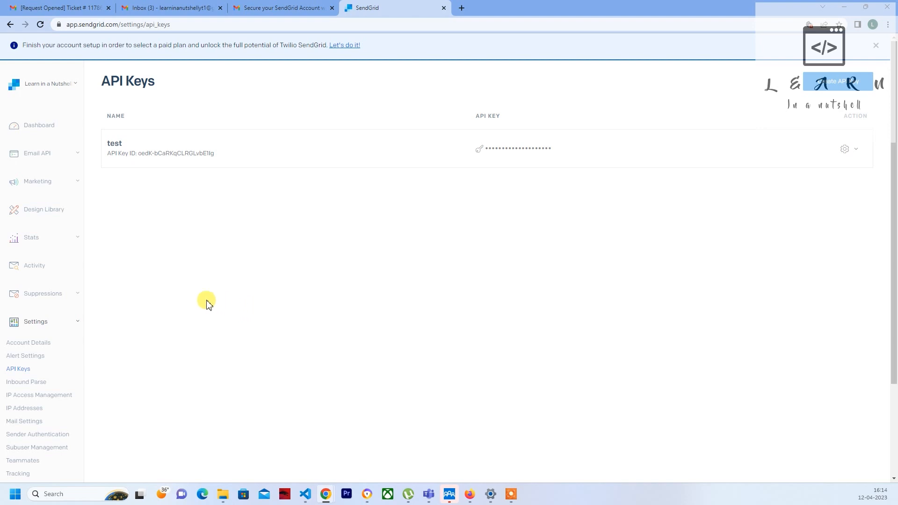
mouse_move(202, 219)
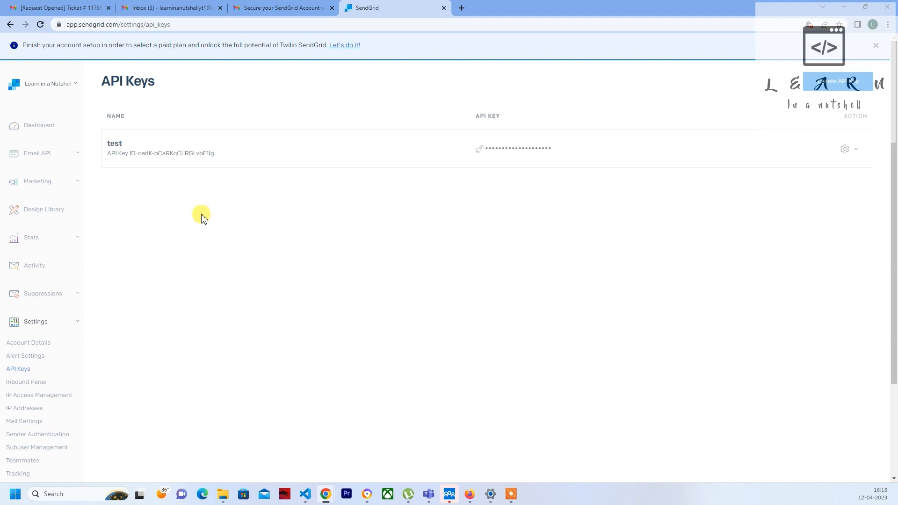
mouse_move(162, 219)
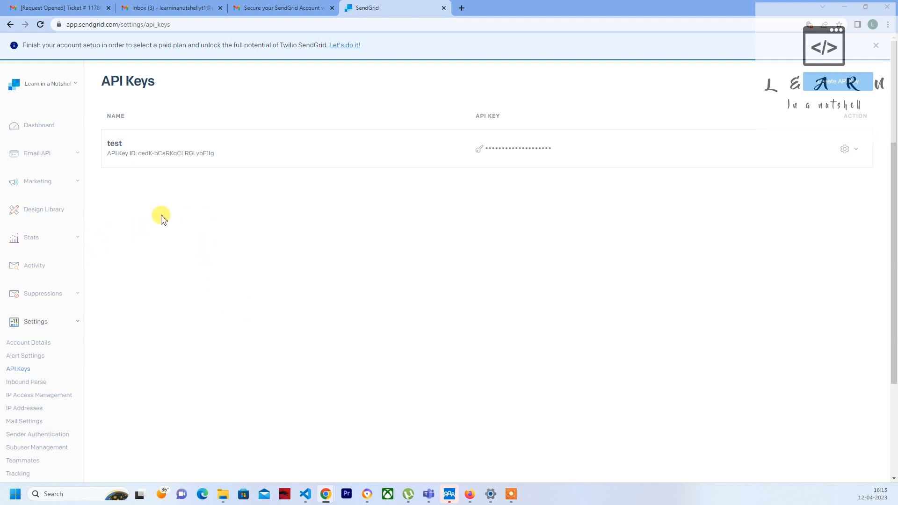
mouse_move(341, 297)
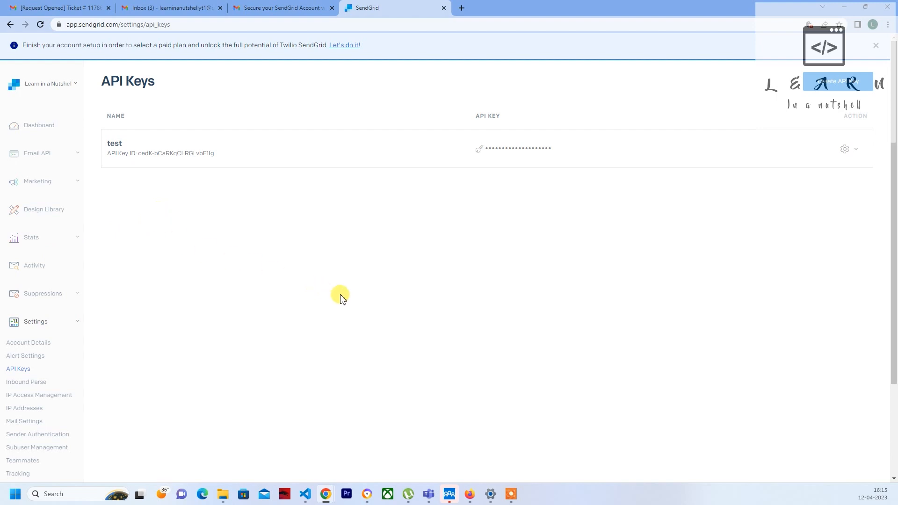
mouse_move(359, 302)
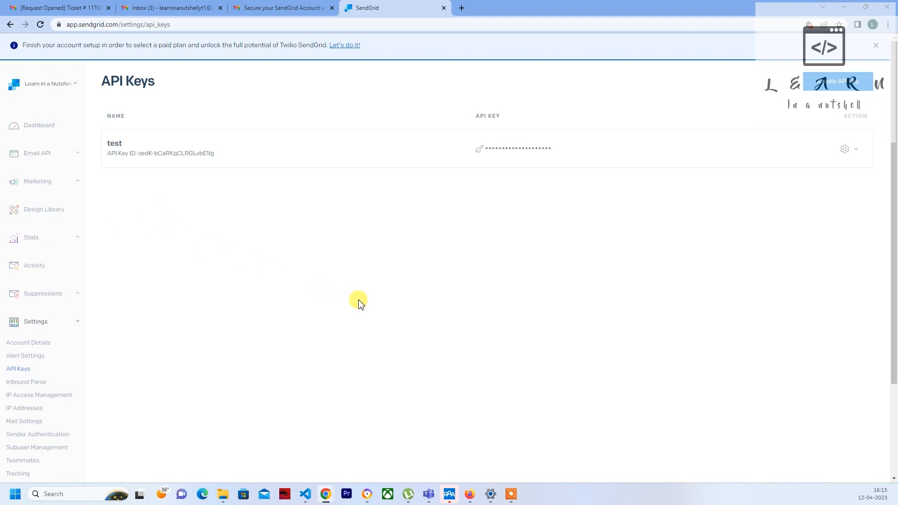